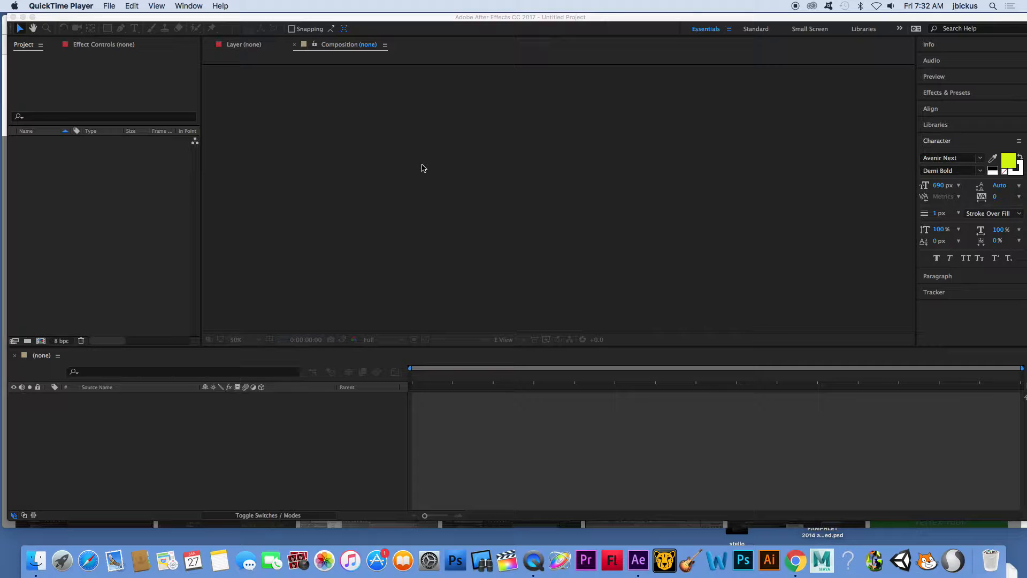
mouse_move(418, 165)
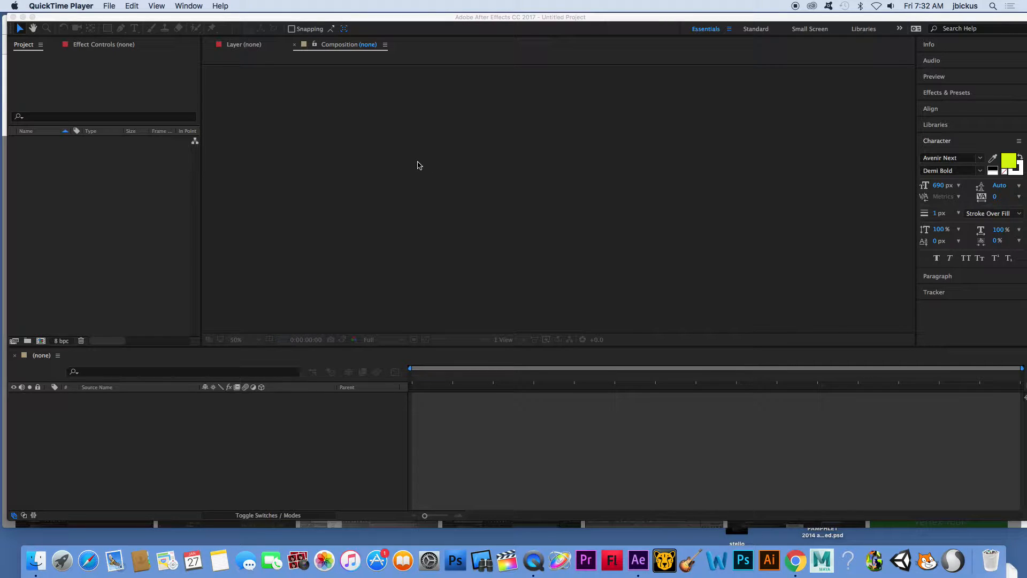
mouse_move(61, 61)
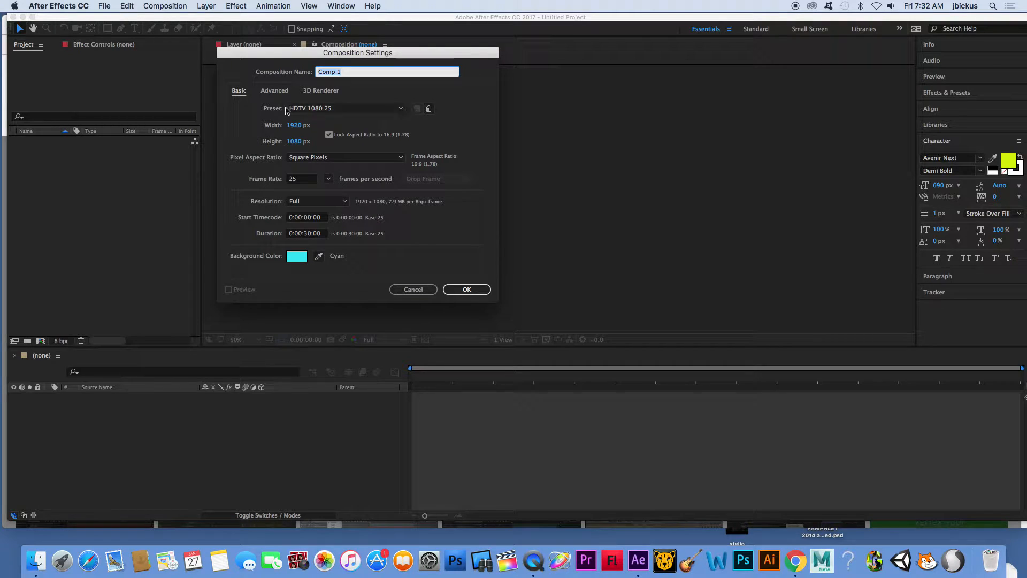
mouse_move(347, 179)
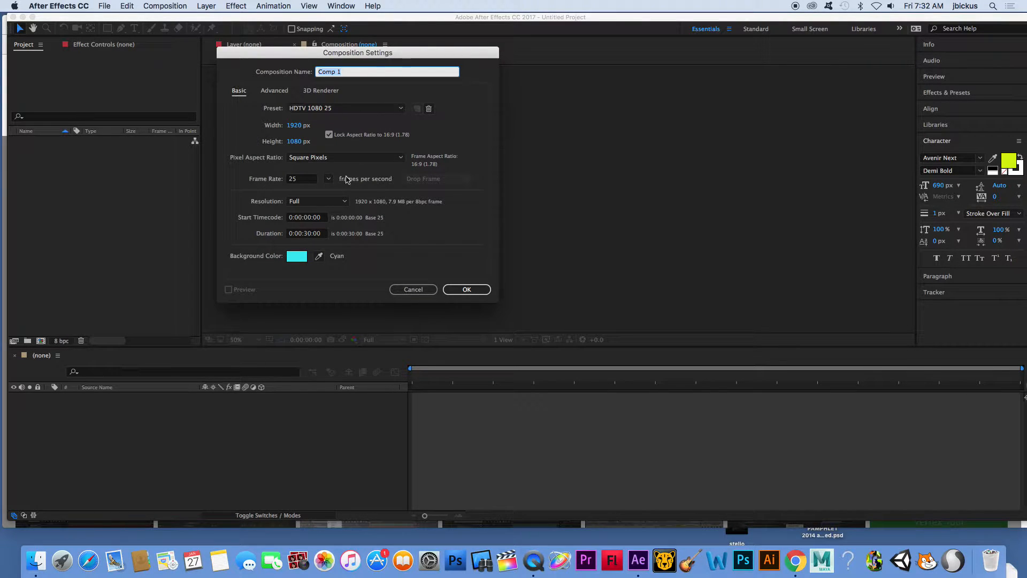
Step: Confirm Comp 1 at 1920×1080, 25 fps, 30 seconds, with a cyan background
left_click(466, 289)
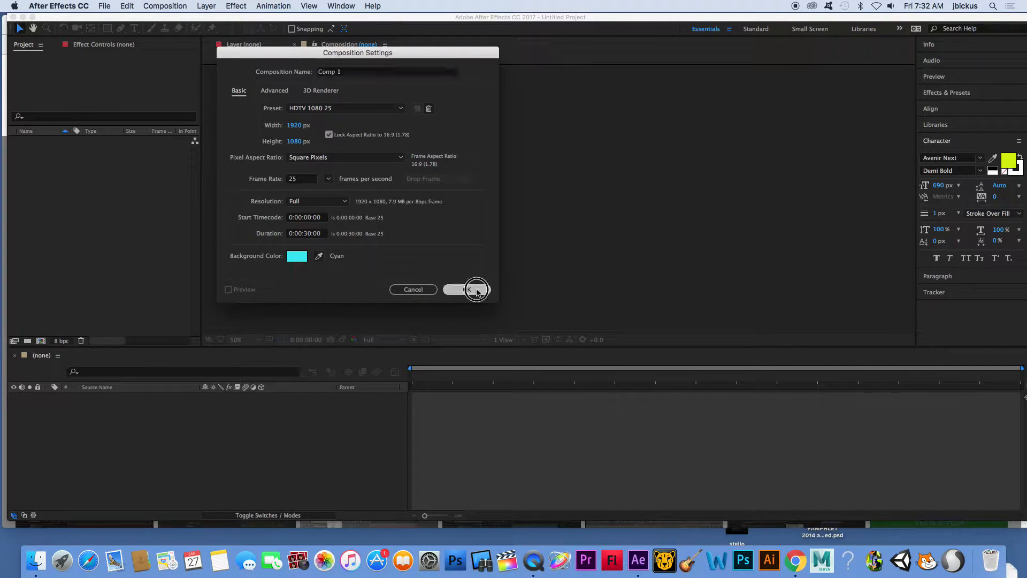
Step: Draw Shape Layer 1, a yellow rectangle with an 80 px white stroke
left_click(469, 289)
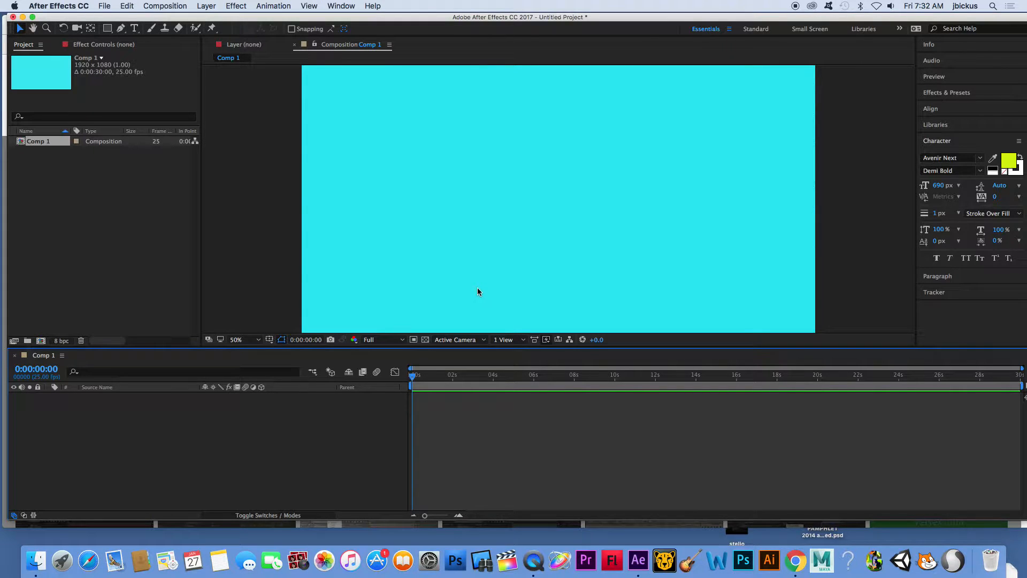
mouse_move(450, 264)
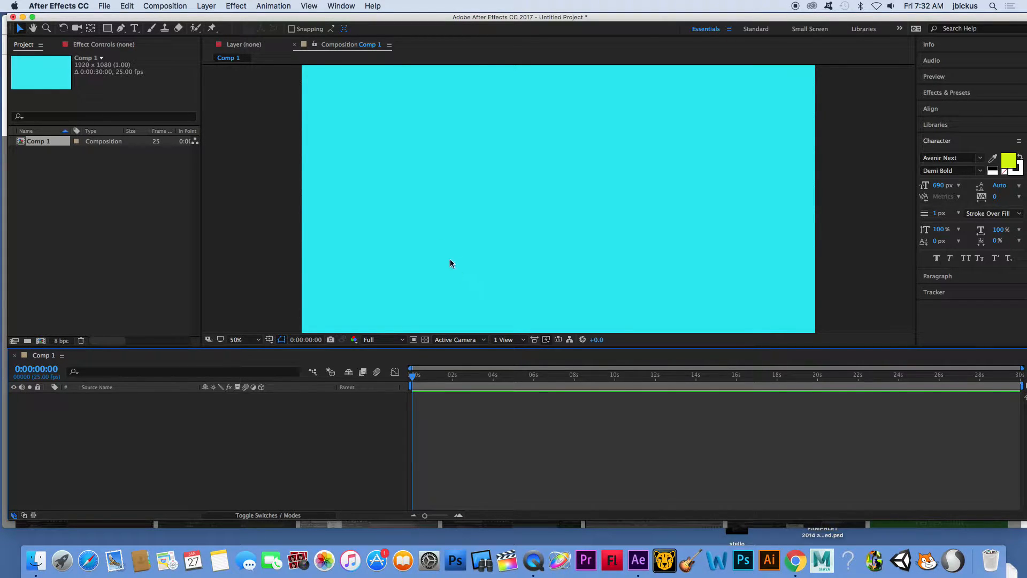
left_click(107, 28)
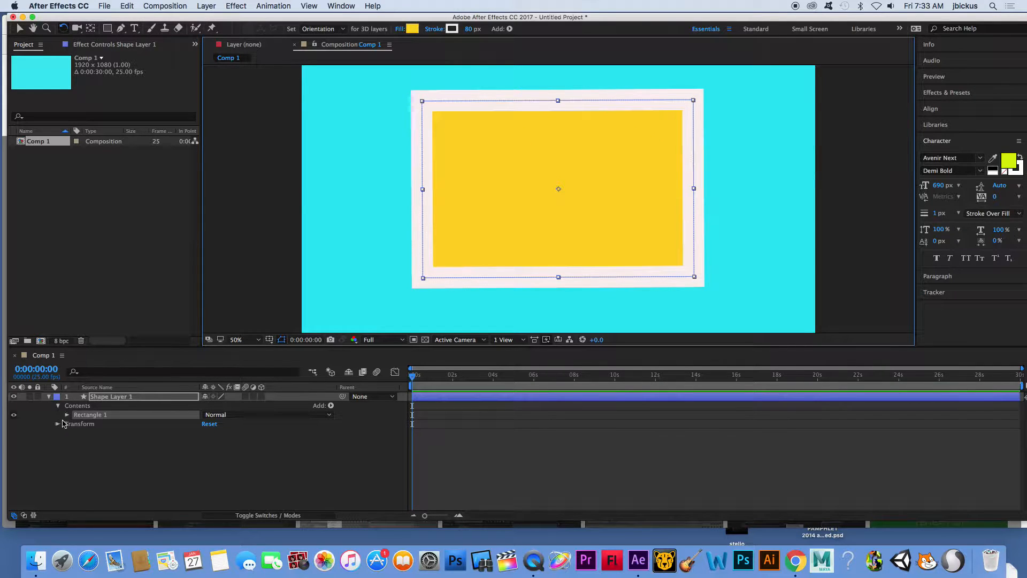
Step: Keyframe Shape Layer 1's Scale and Rotation at frame 0 and around frame 20
left_click(58, 423)
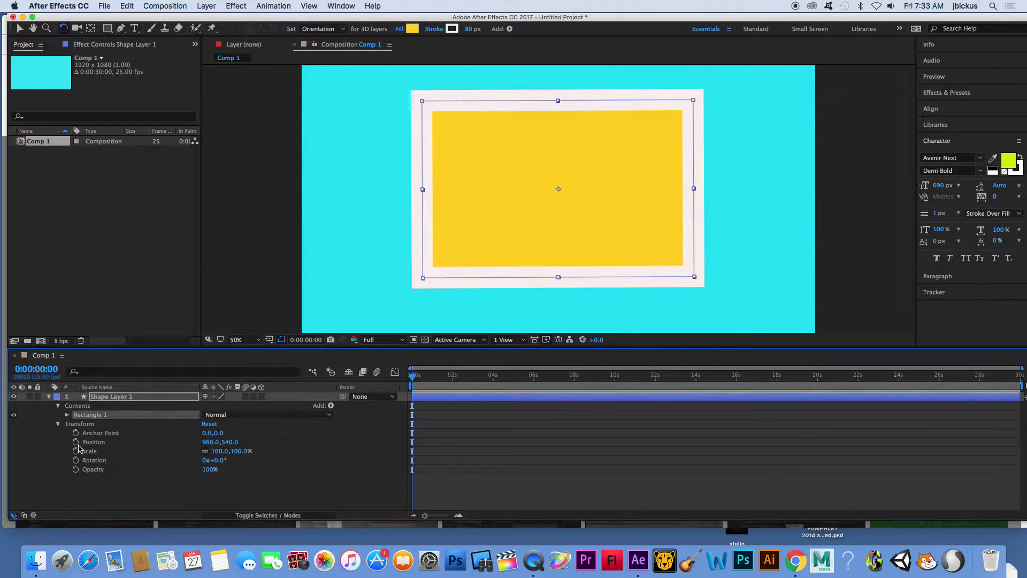
mouse_move(83, 471)
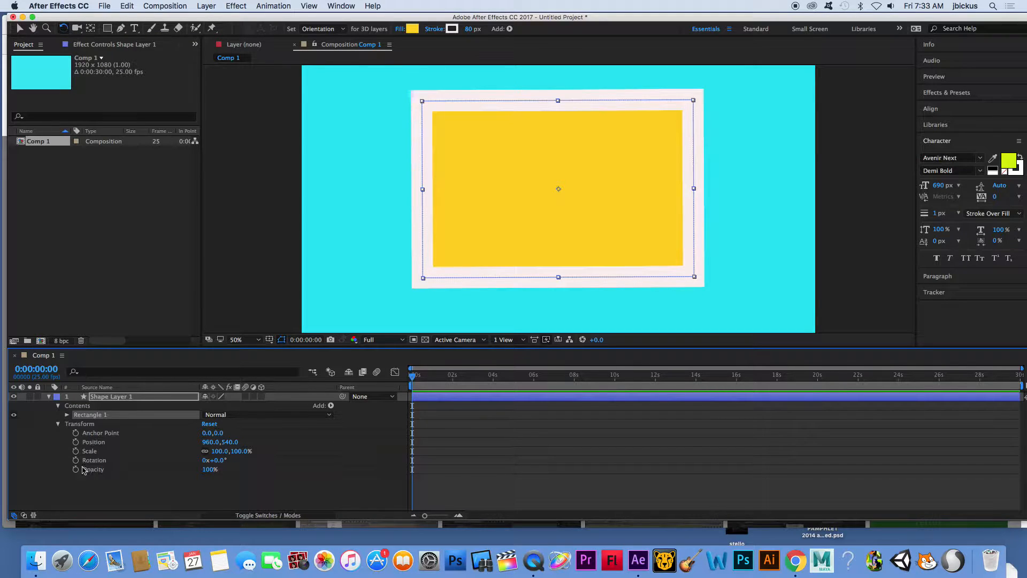
mouse_move(96, 469)
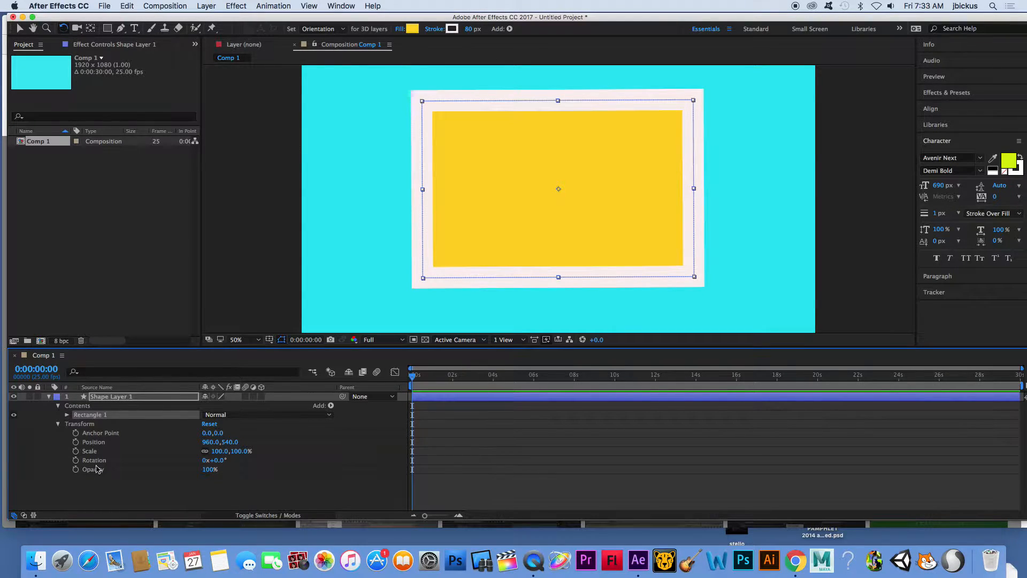
mouse_move(77, 463)
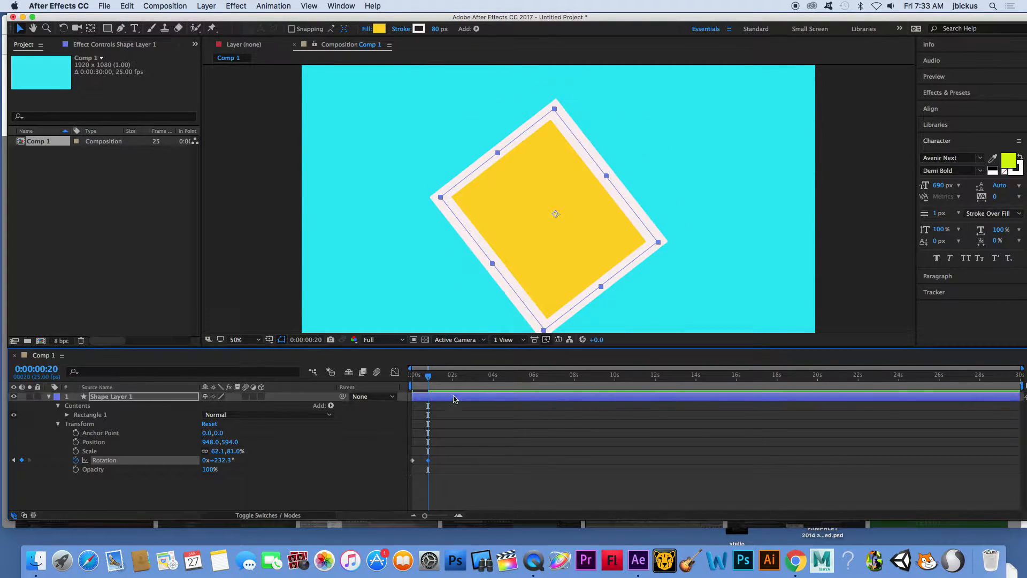
left_click(411, 375)
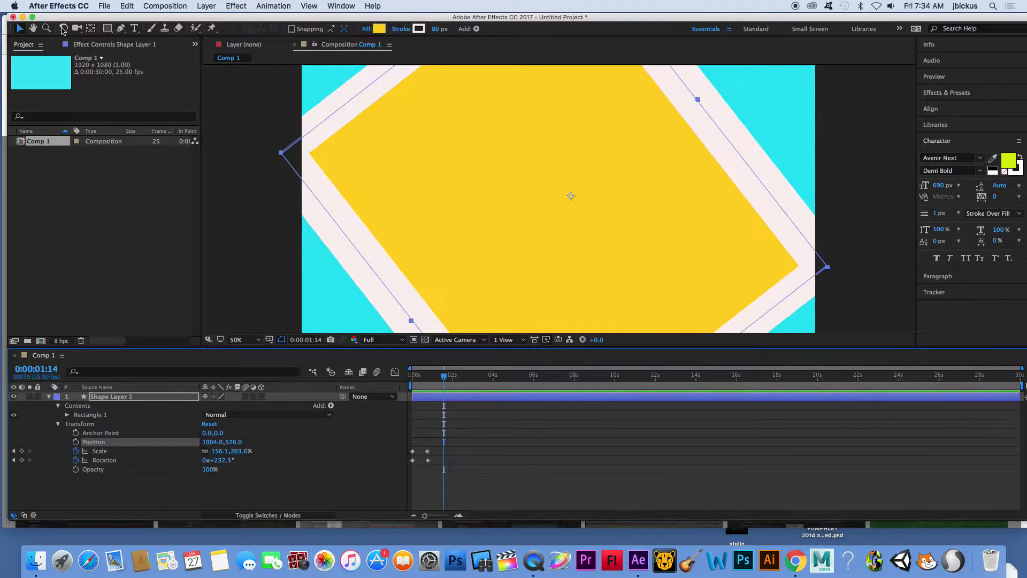
mouse_move(76, 28)
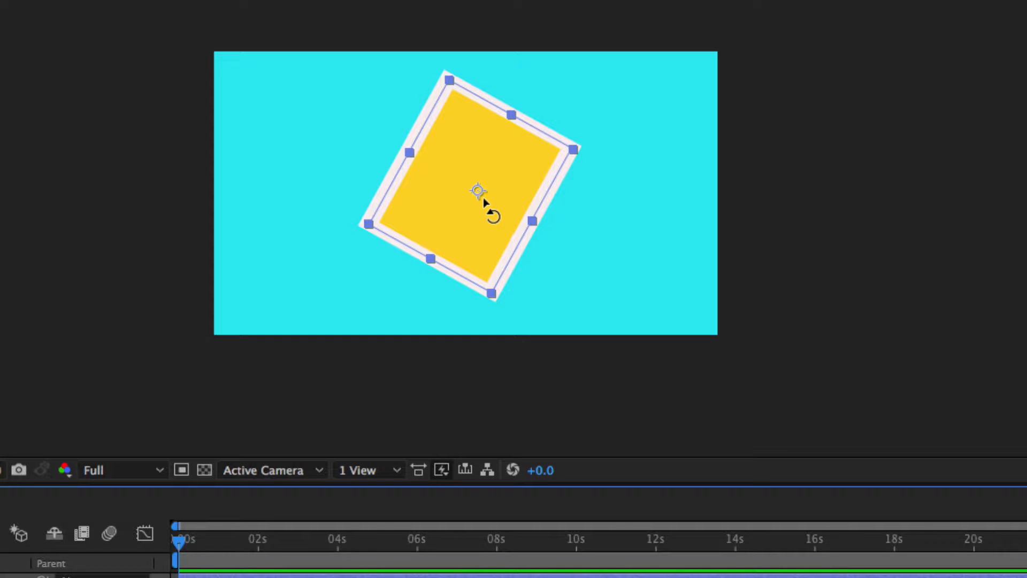
mouse_move(482, 199)
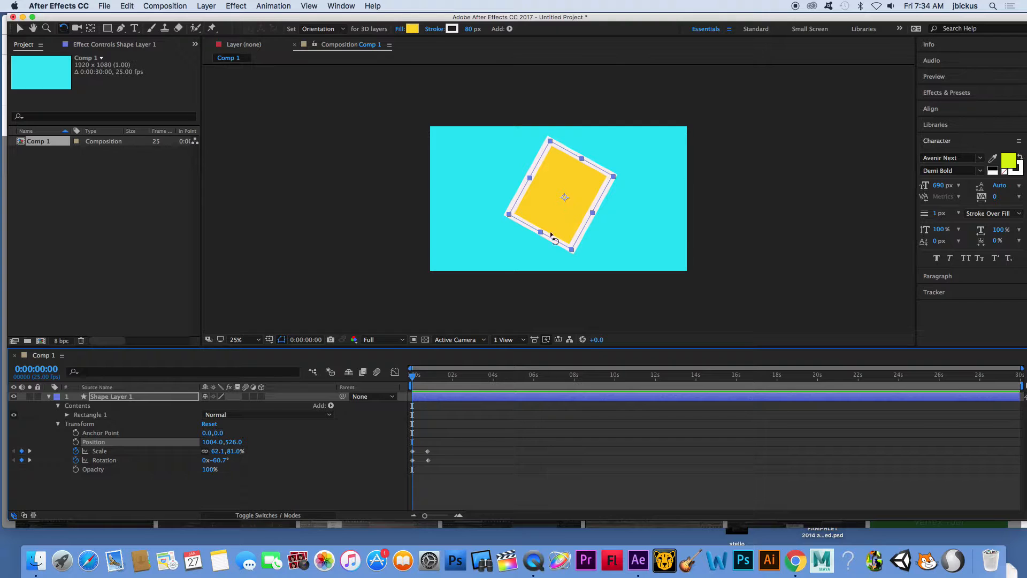
Step: Apply Center Anchor Point in Layer Content to Shape Layer 1
left_click(206, 6)
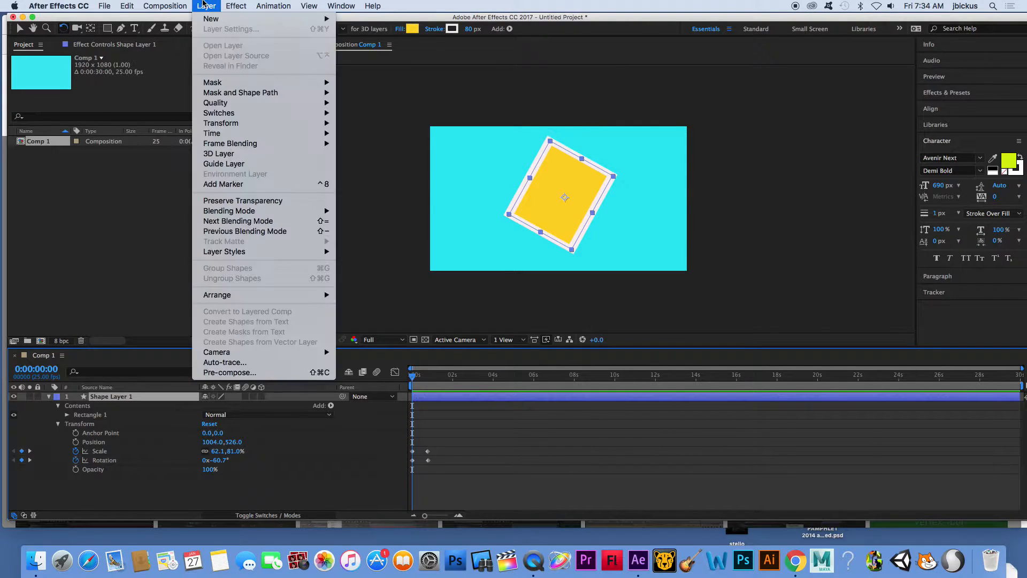
mouse_move(221, 123)
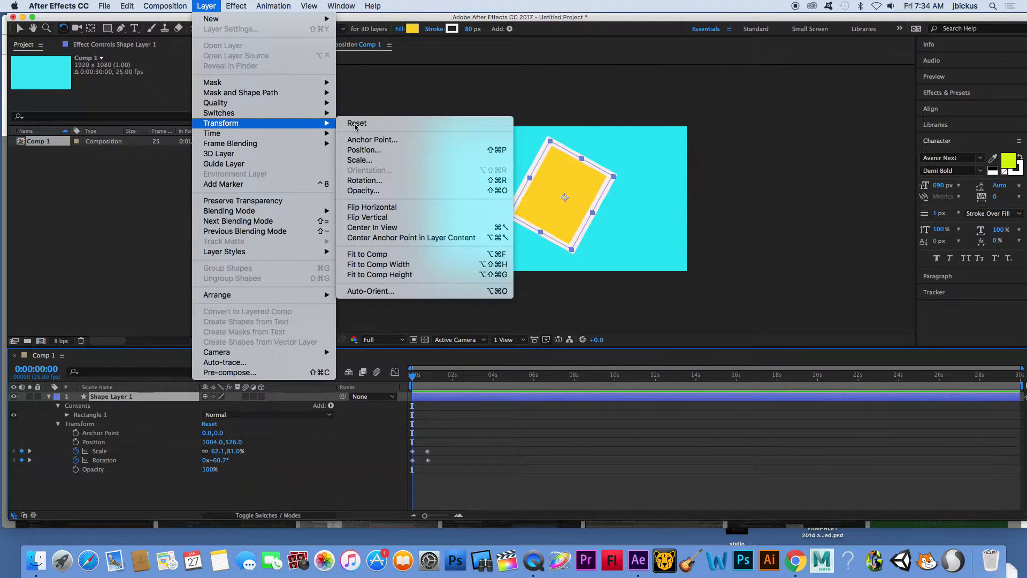
mouse_move(411, 237)
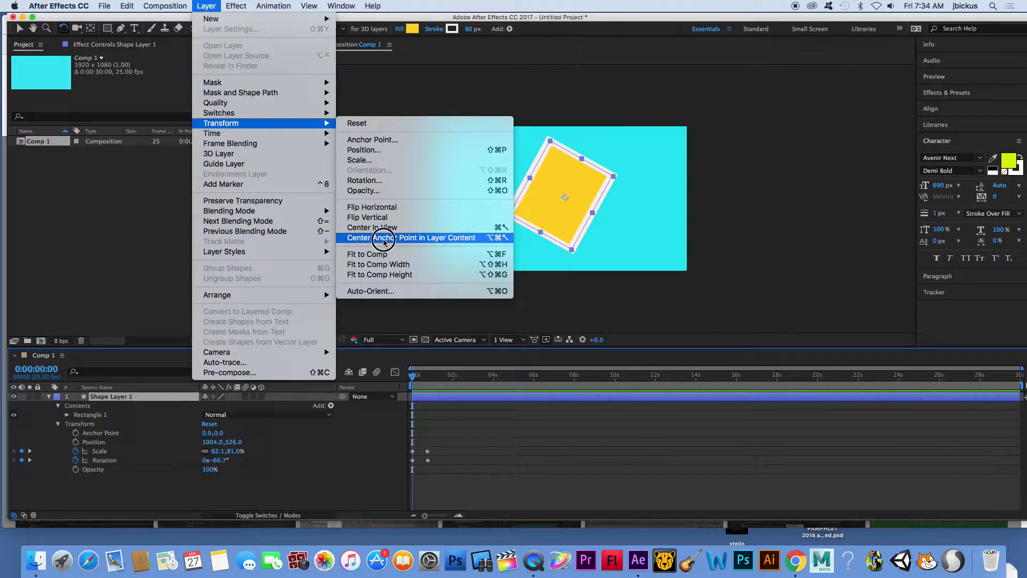
left_click(411, 237)
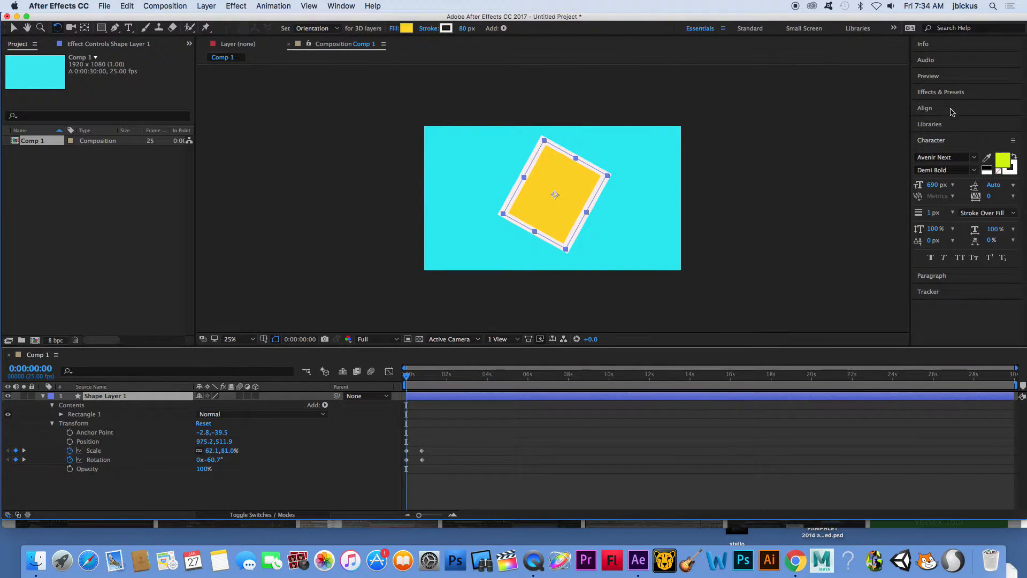
Step: Align Shape Layer 1 horizontally and vertically to the composition at 960,540
left_click(924, 107)
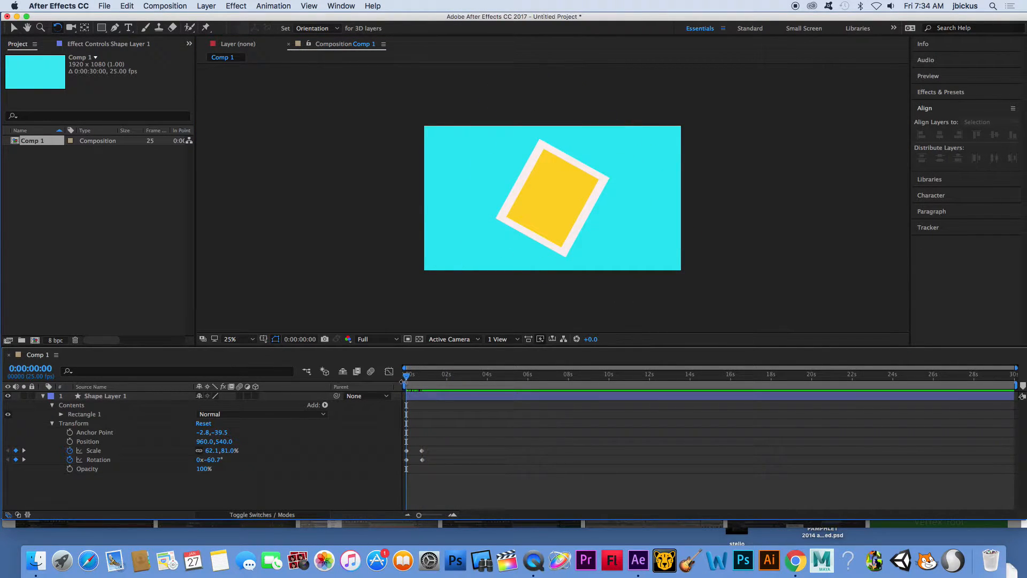
mouse_move(405, 382)
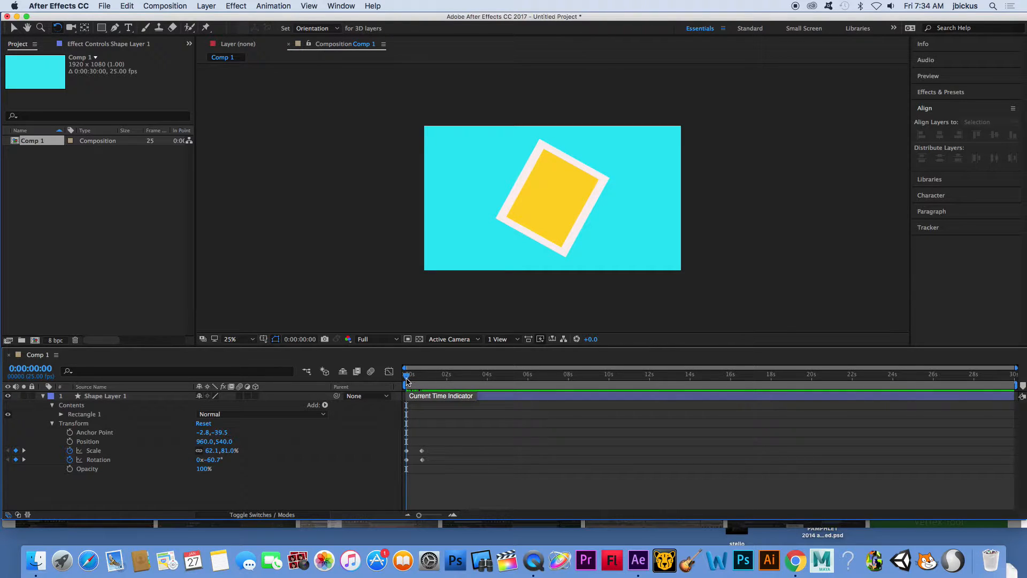
mouse_move(1012, 391)
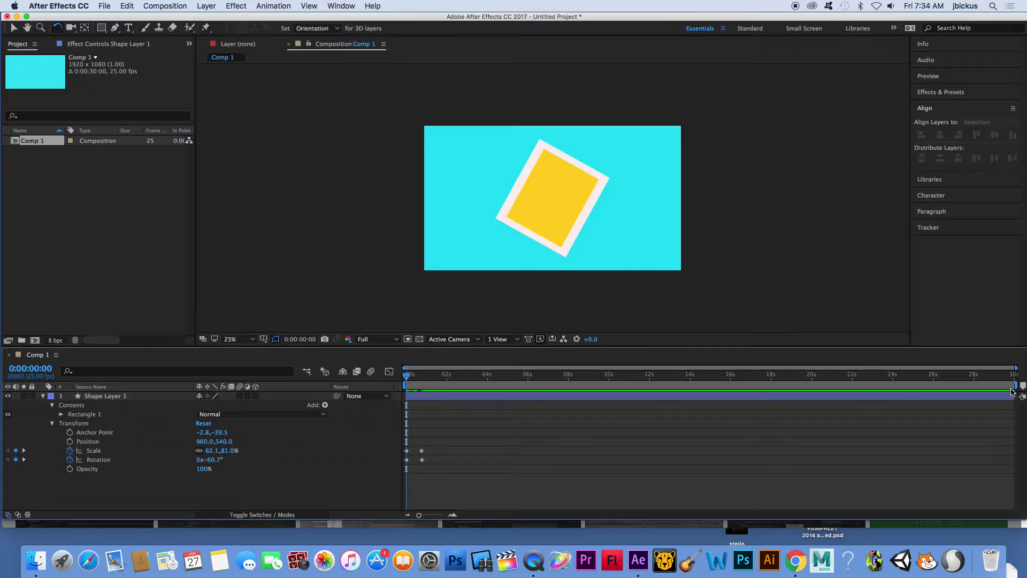
Step: Duplicate into Shape Layer 2, start it near 2s, and move its anchor to a corner
left_click(105, 396)
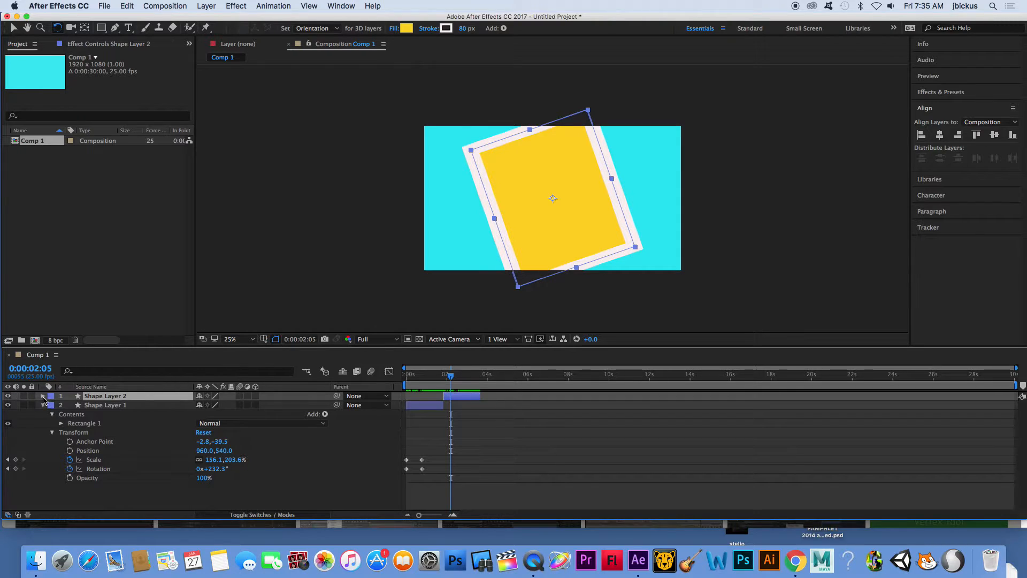
left_click(52, 396)
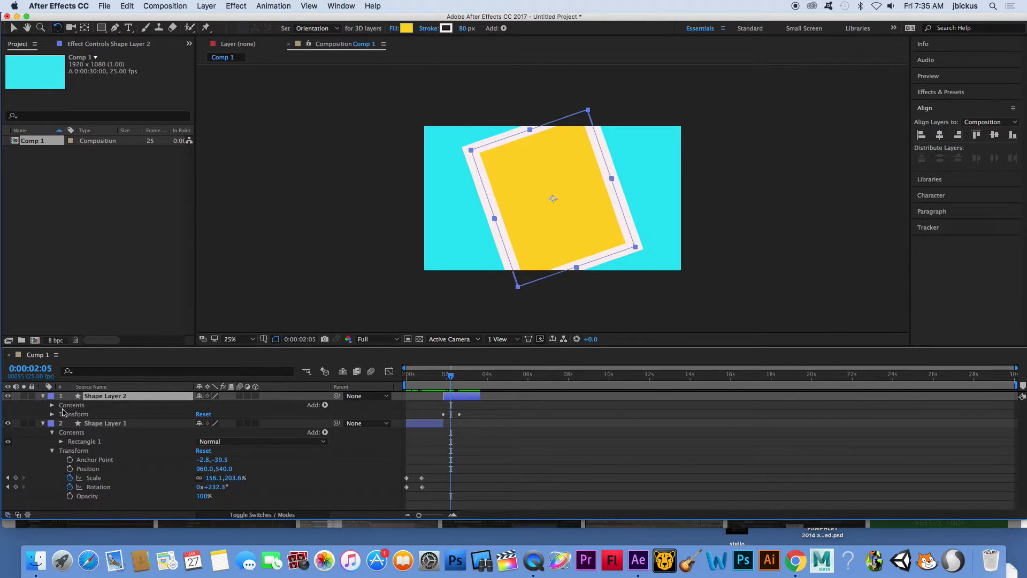
left_click(51, 414)
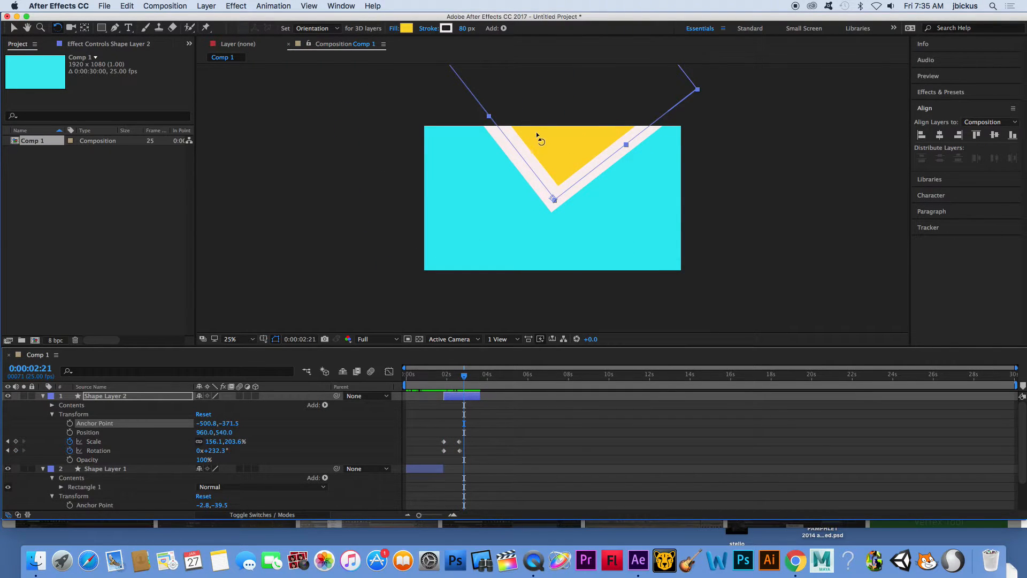
left_click(405, 373)
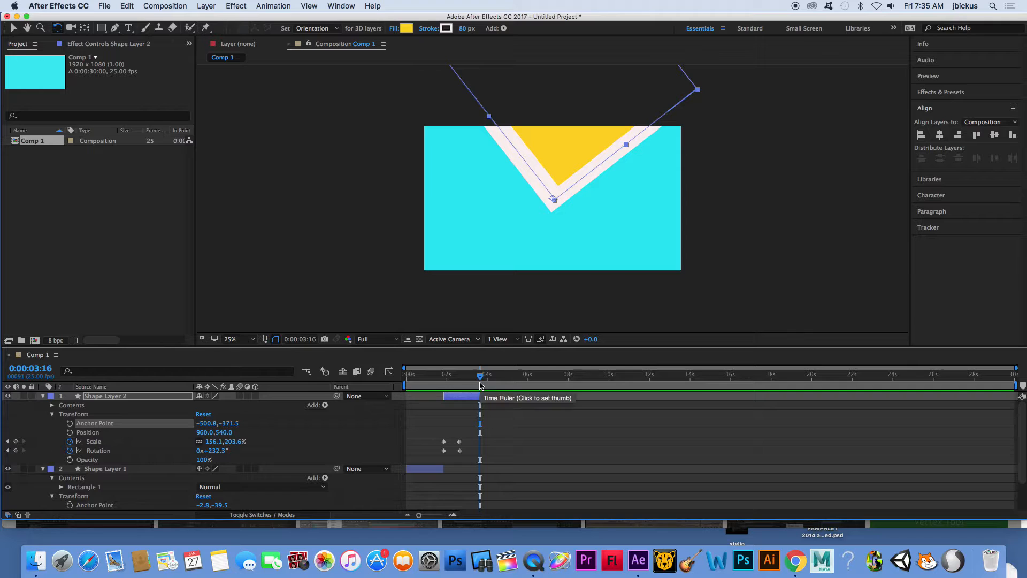
mouse_move(493, 381)
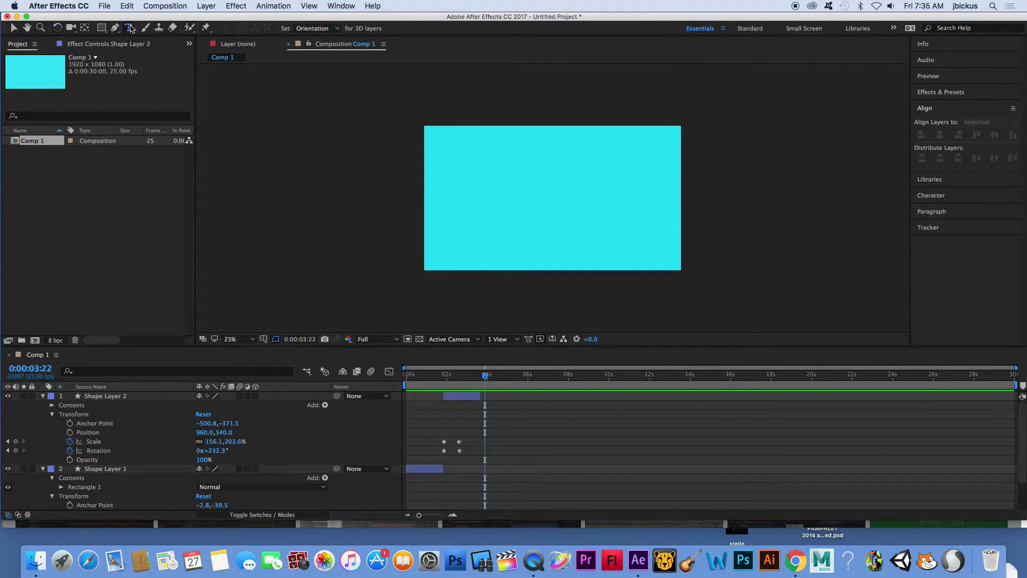
Step: Type HELLO as a yellow-green Avenir Next Demi Bold text layer
left_click(129, 27)
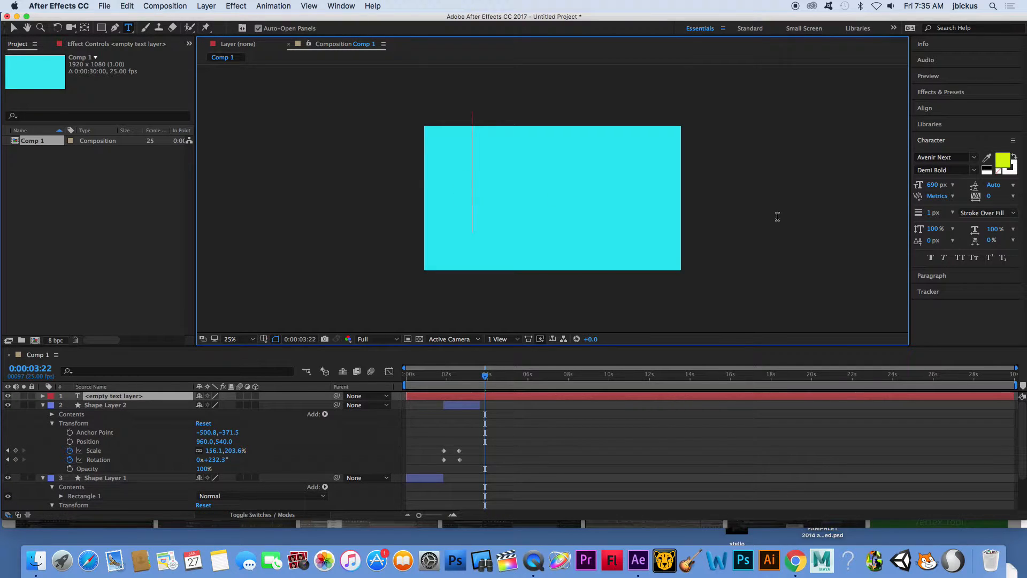
type("H")
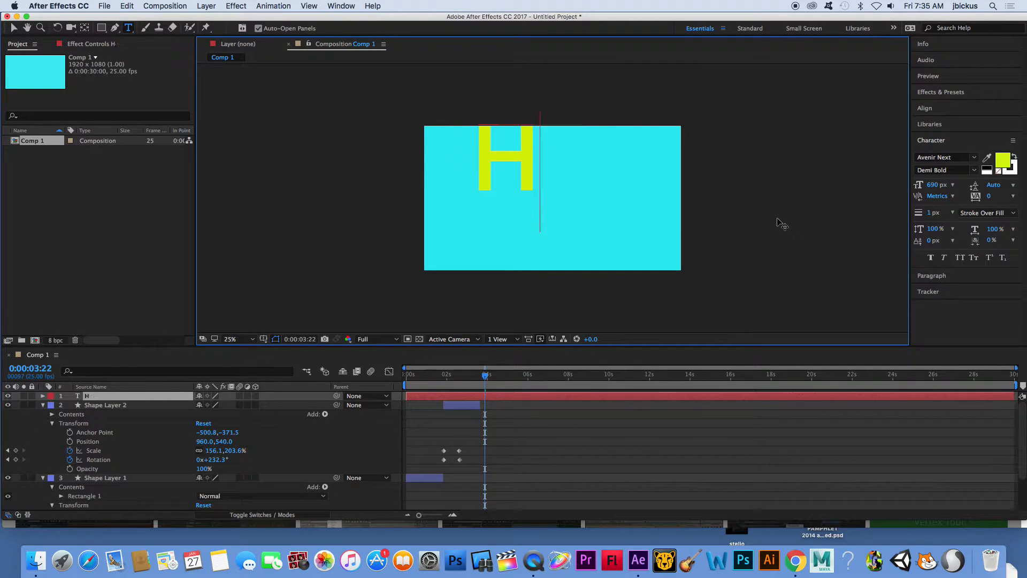
type("ELLO")
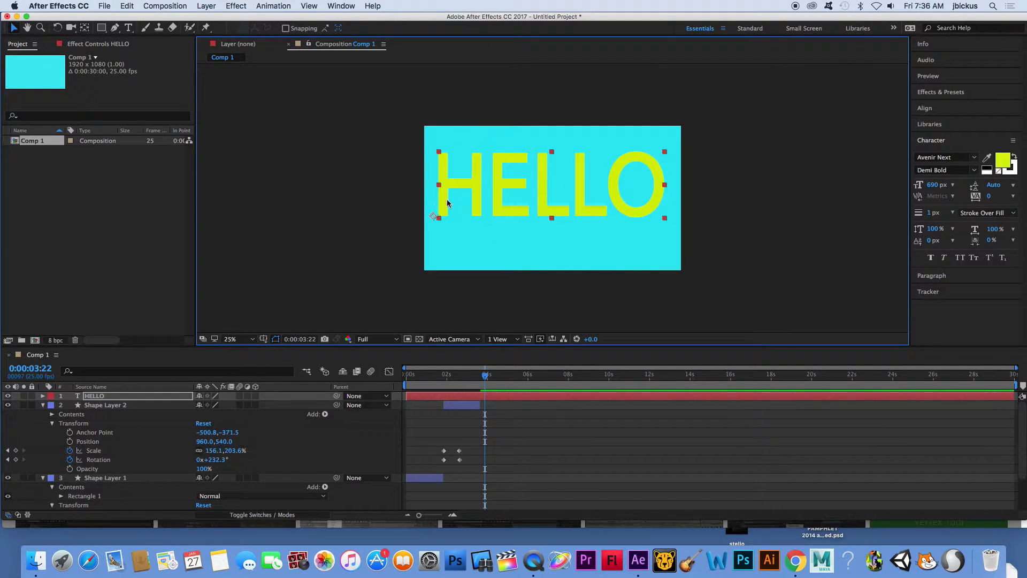
Step: Trim the HELLO text layer to run from about 4s to 5.5s
left_click(206, 6)
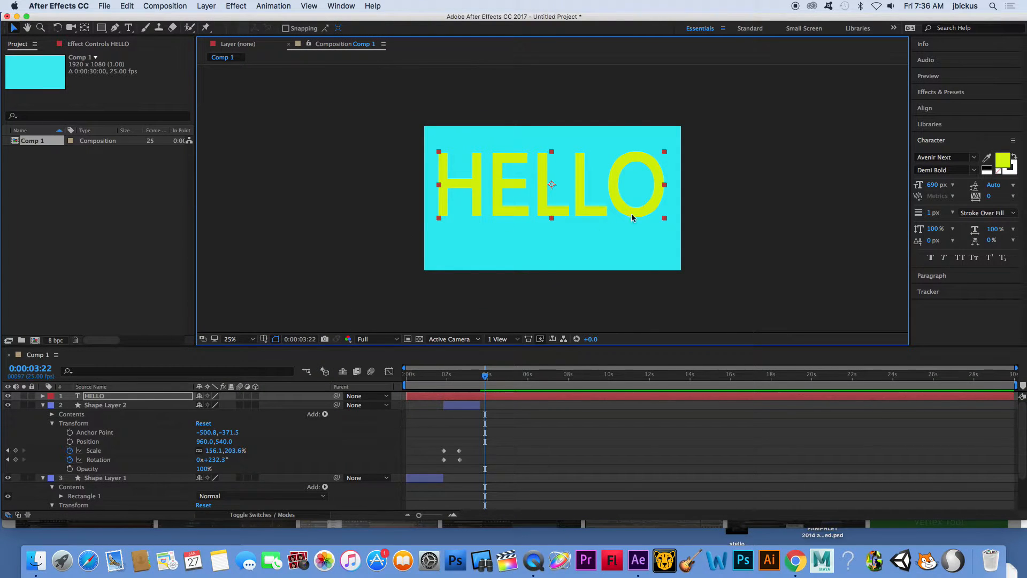
mouse_move(553, 200)
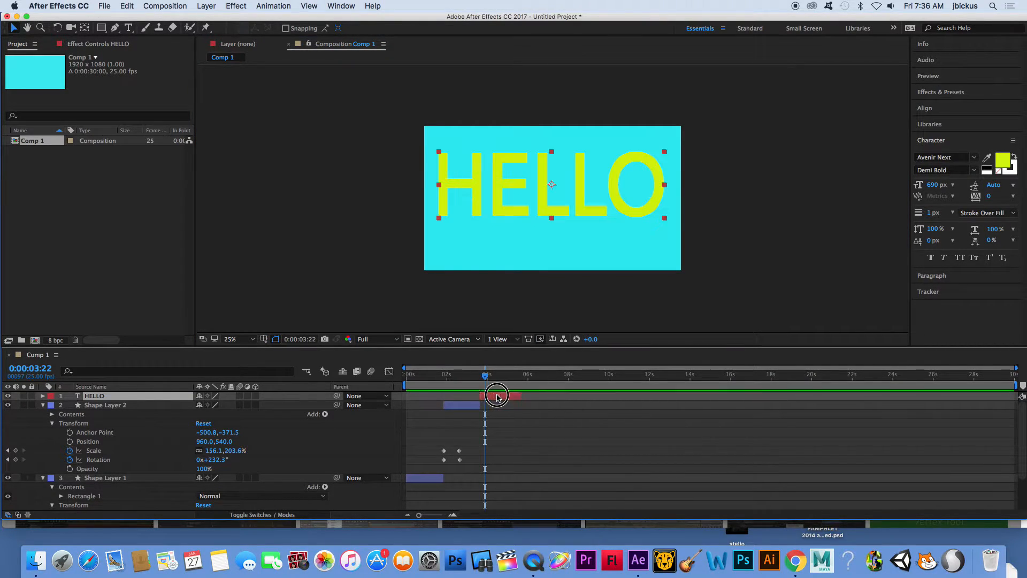
mouse_move(552, 188)
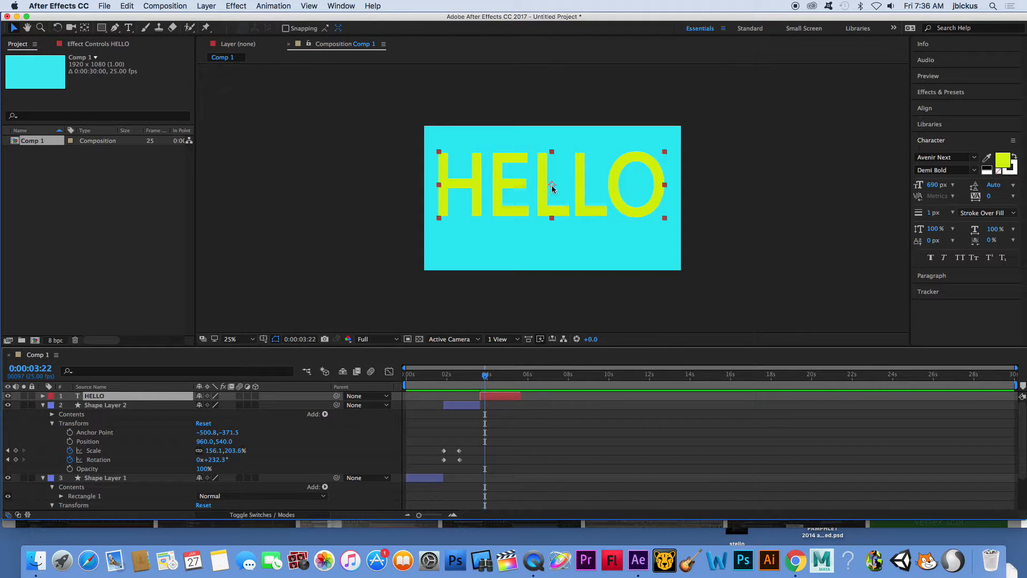
mouse_move(569, 212)
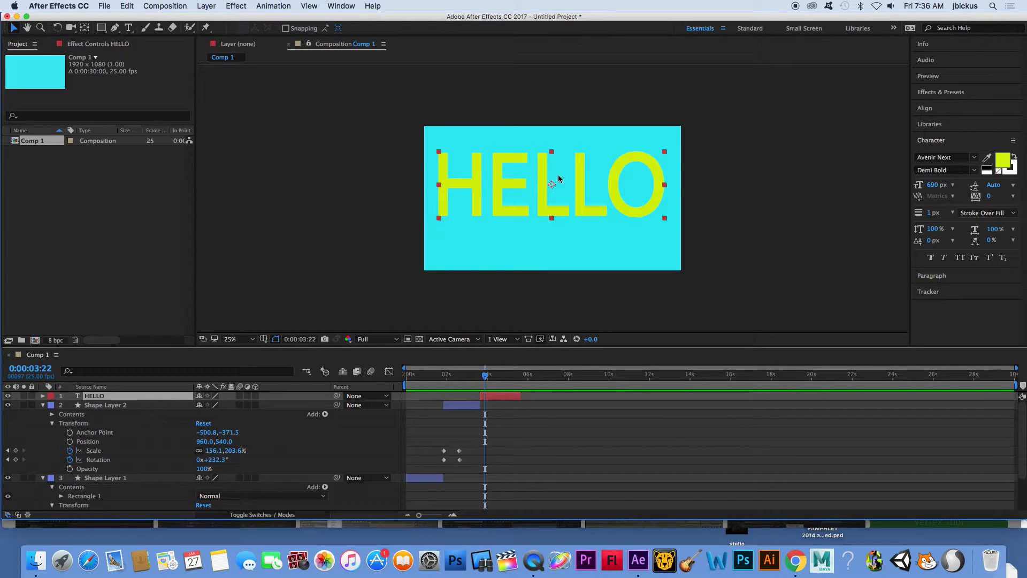
mouse_move(544, 181)
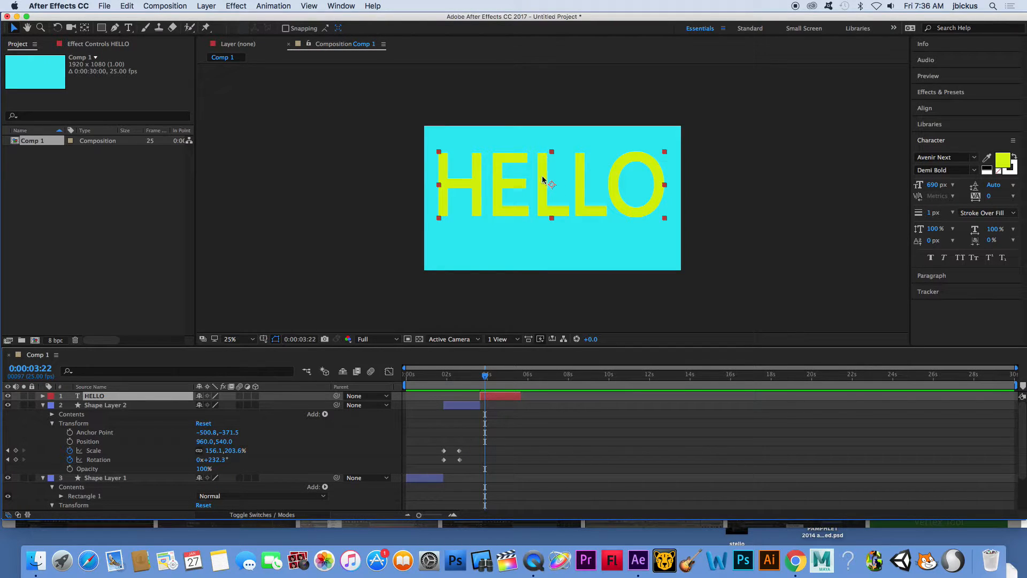
mouse_move(492, 406)
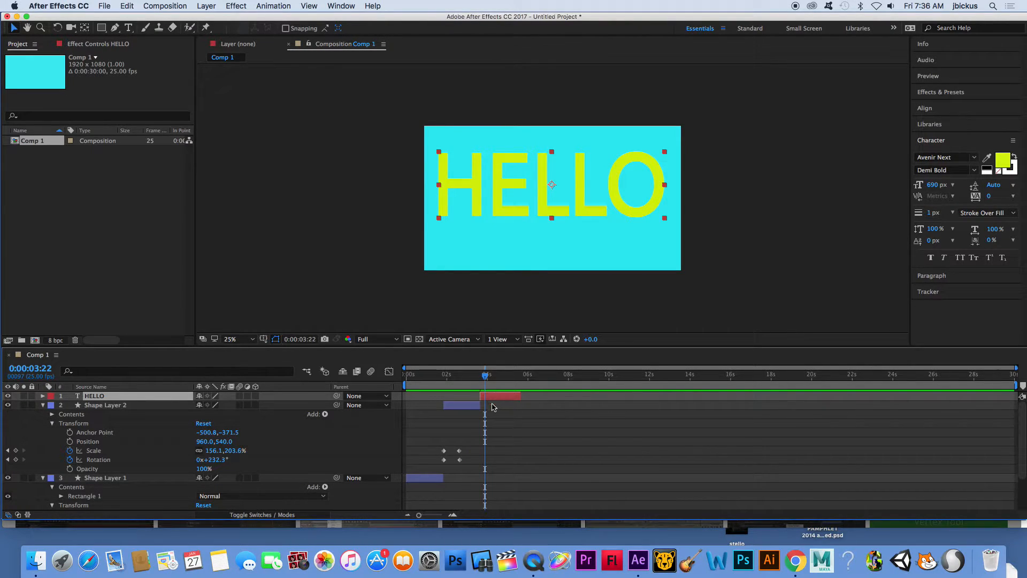
Step: Drag HELLO's anchor point to the top centre of the text with Pan Behind
left_click(43, 396)
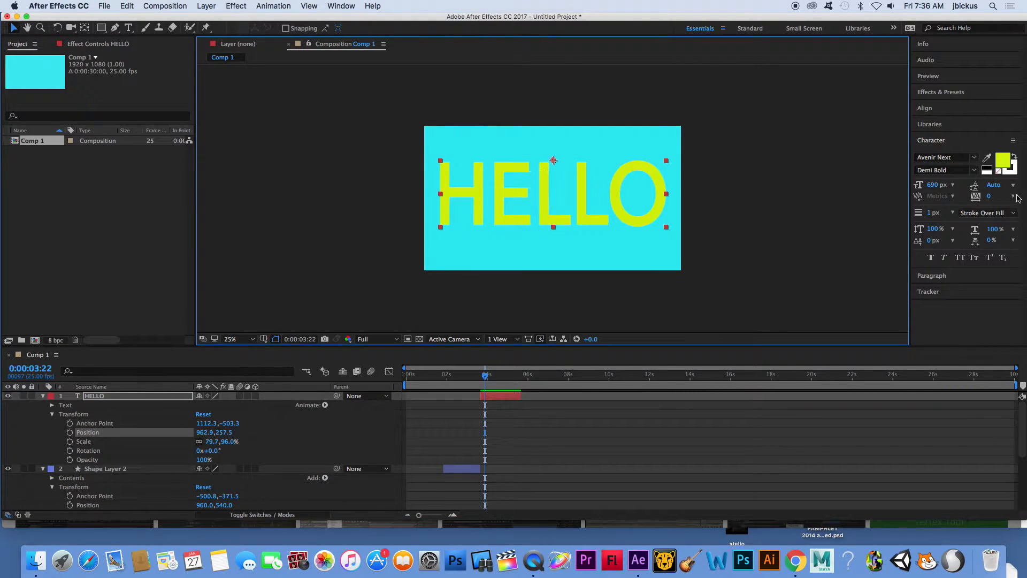
Step: Align HELLO horizontally to the composition at 960,291.3 and move the playhead to 4:05
left_click(924, 107)
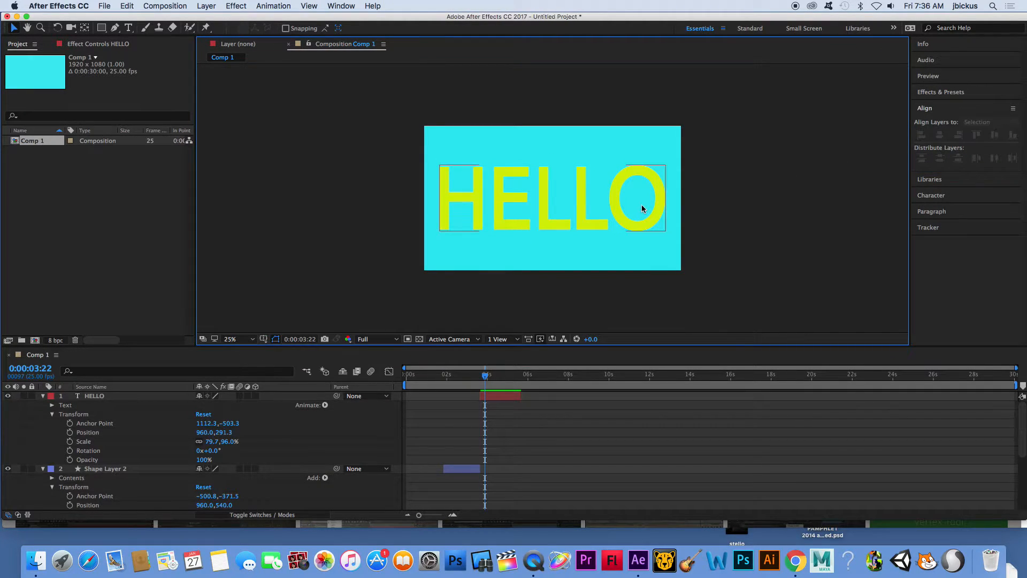
mouse_move(527, 166)
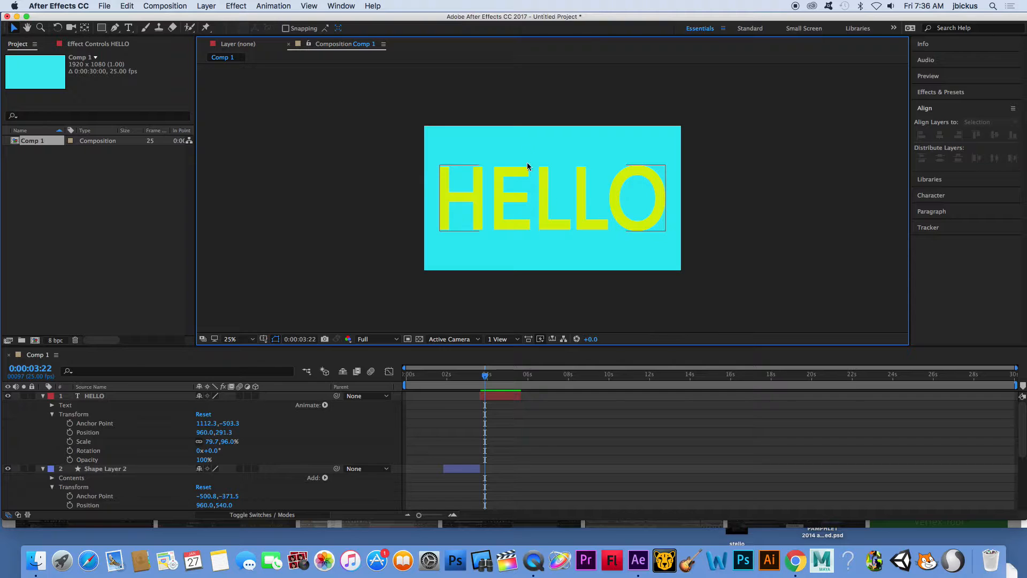
mouse_move(510, 424)
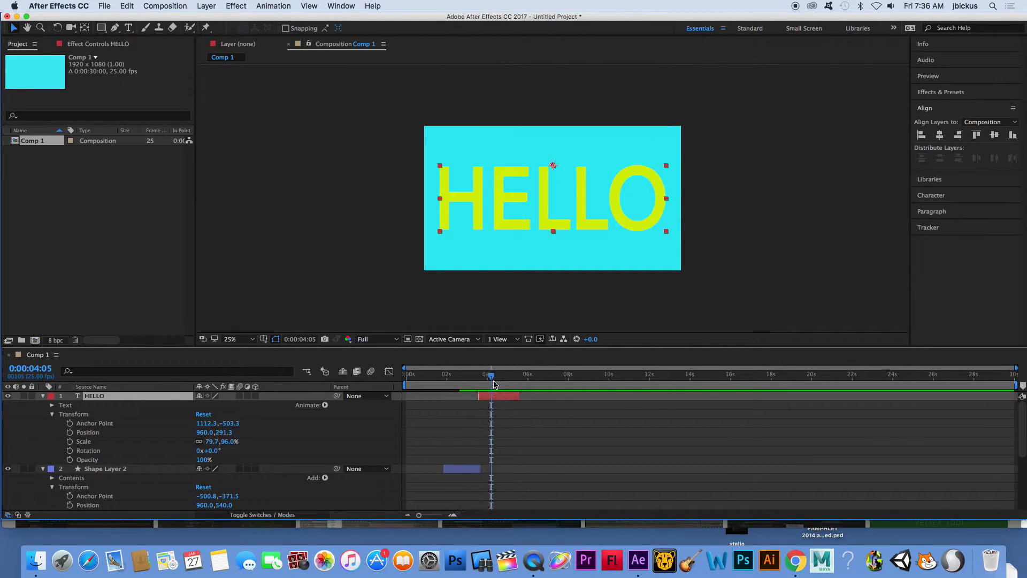
mouse_move(492, 385)
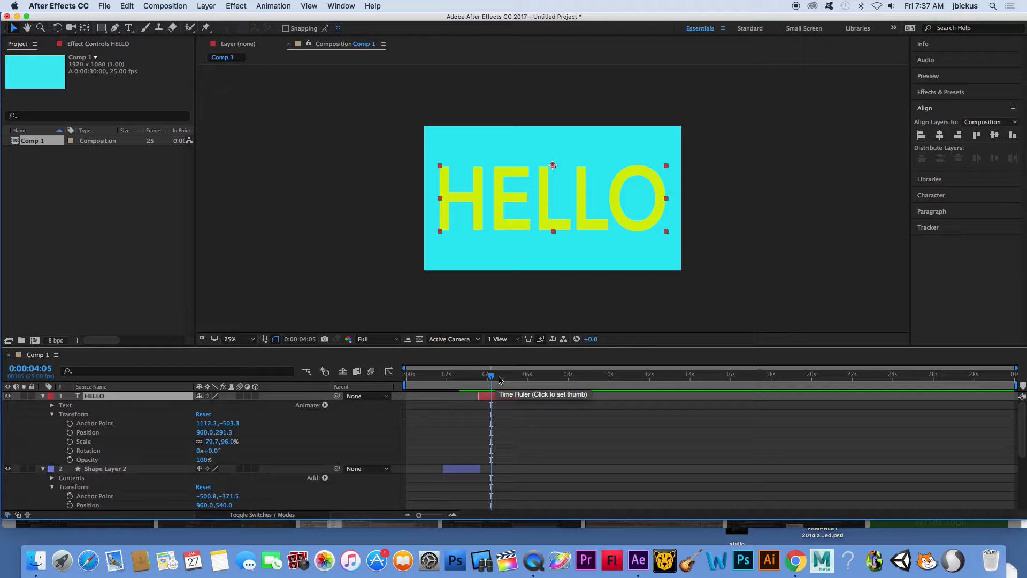
mouse_move(498, 380)
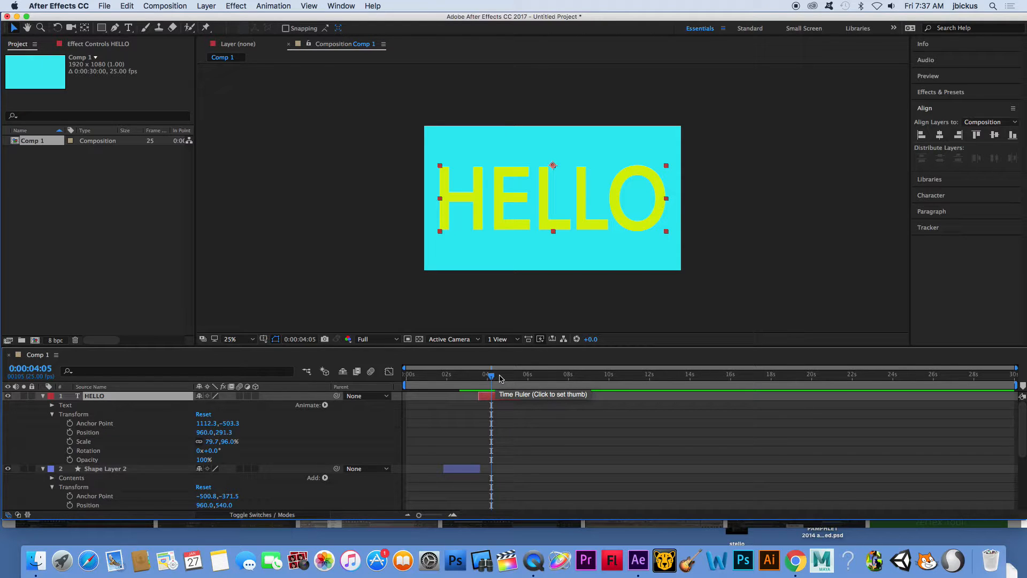
mouse_move(255, 386)
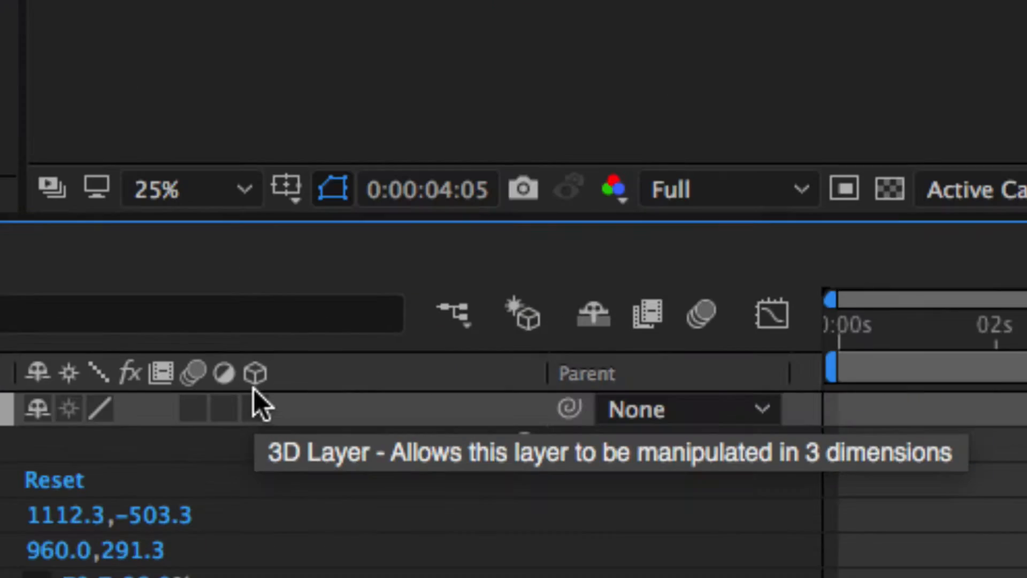
mouse_move(265, 419)
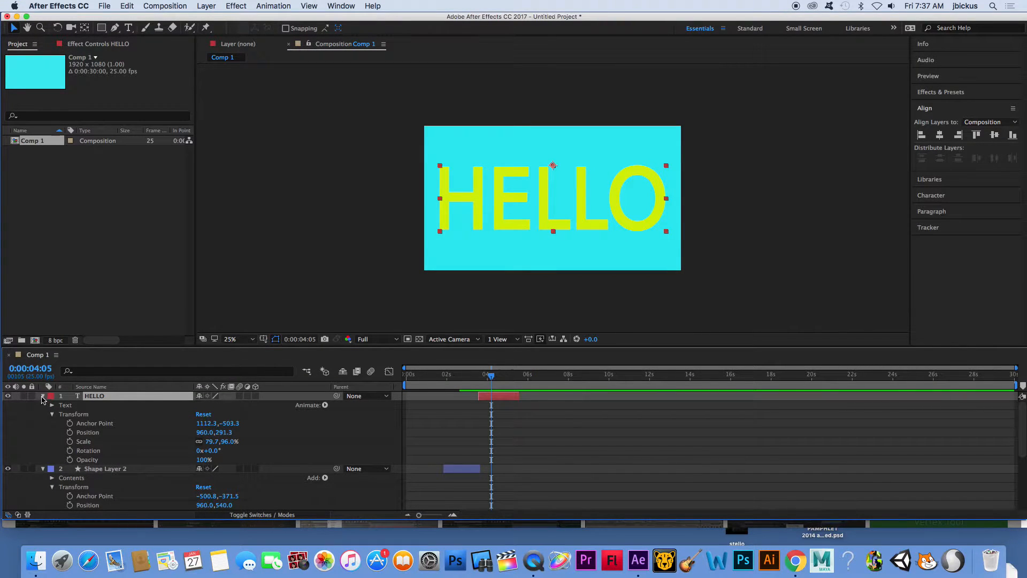
Step: Collapse the HELLO layer and switch HELLO and both shape layers to 3D
left_click(42, 396)
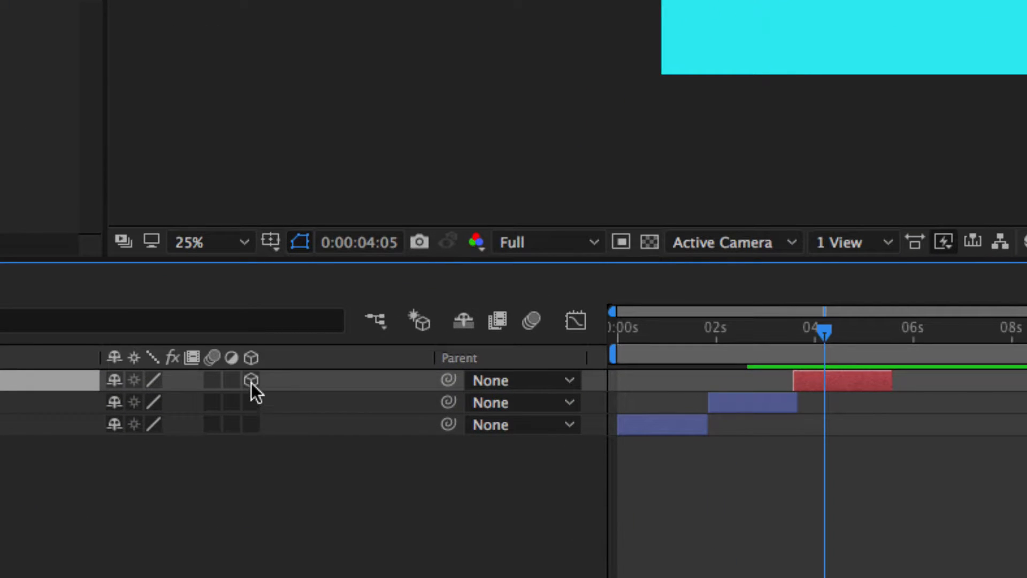
left_click(250, 380)
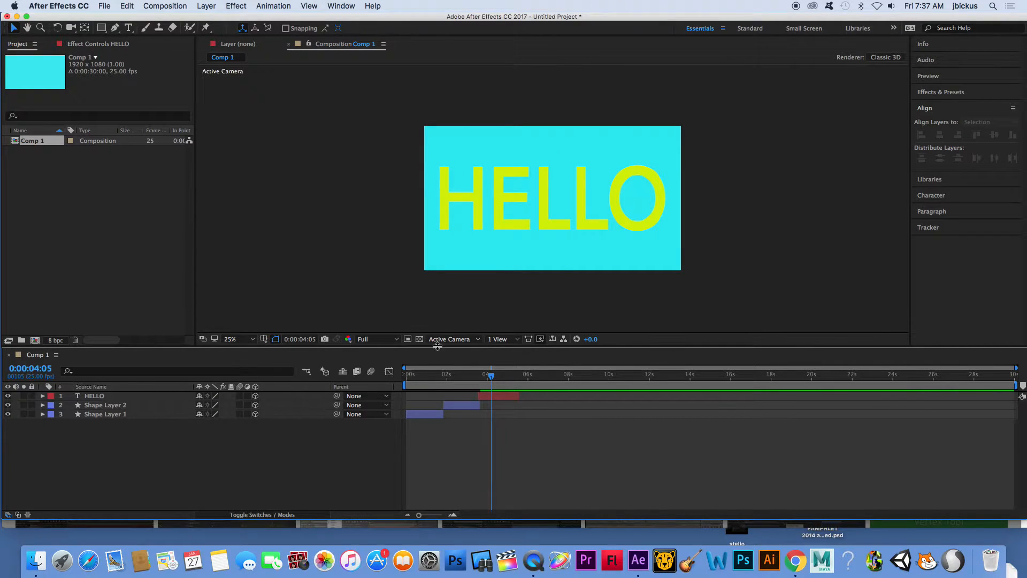
Step: Add a Null 1 layer and centre it over HELLO with Layer > Transform > Center In View
left_click(205, 6)
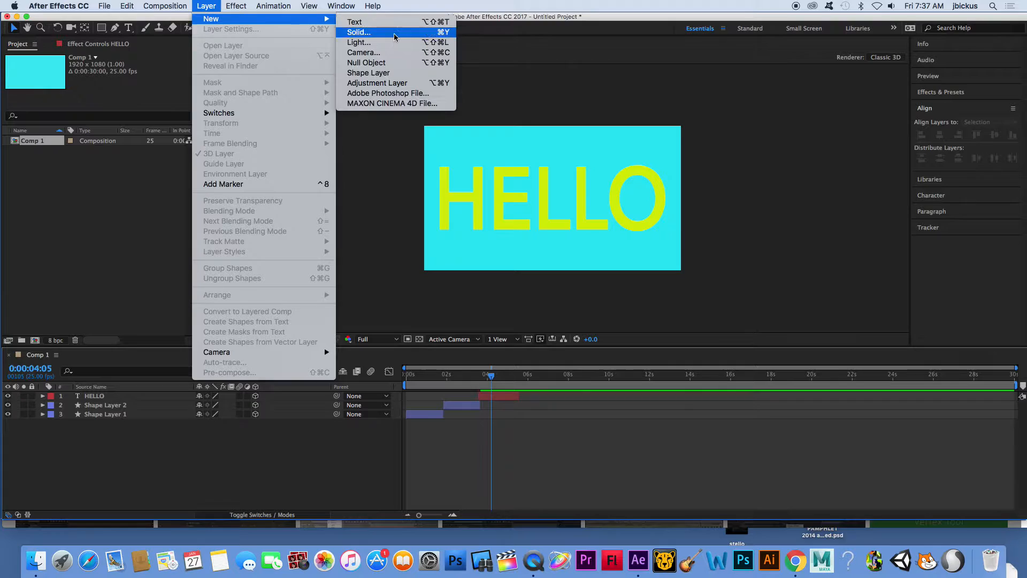
left_click(365, 62)
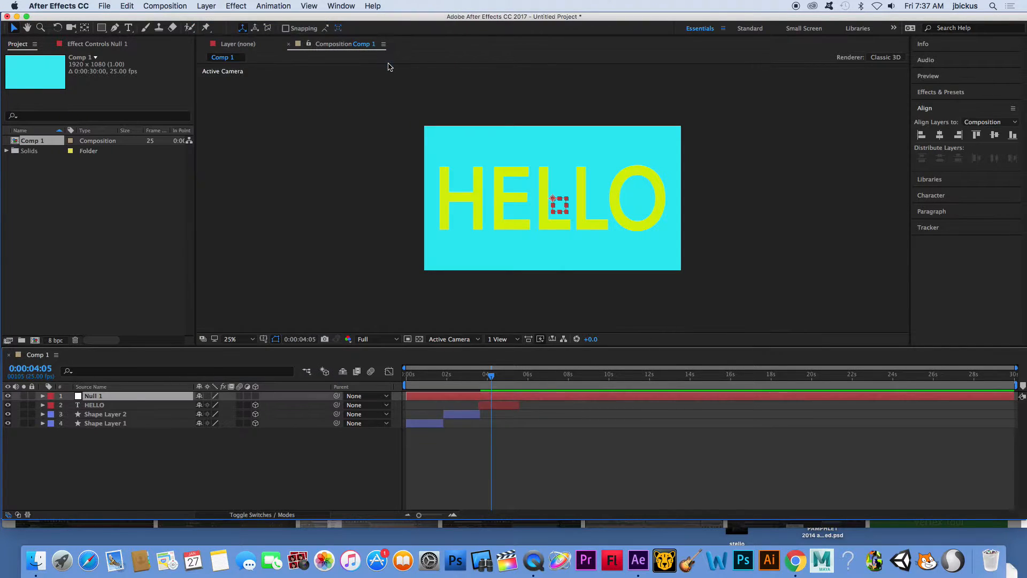
mouse_move(567, 201)
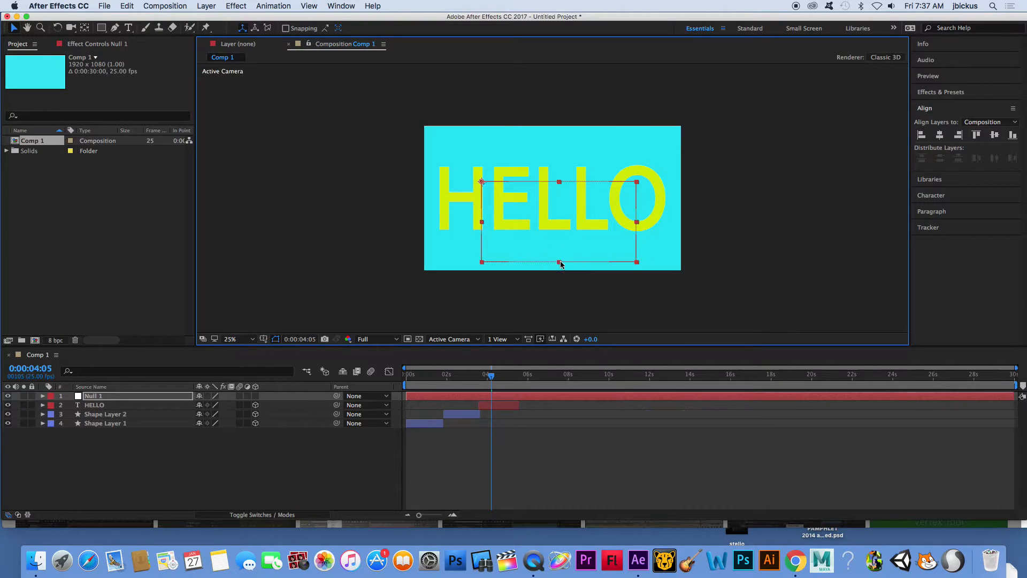
left_click(206, 6)
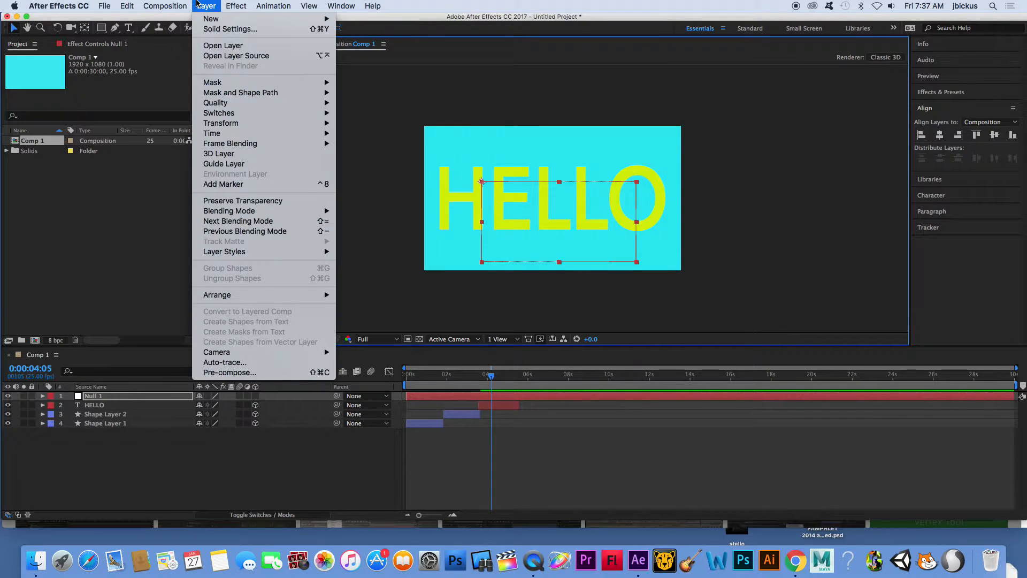
mouse_move(221, 123)
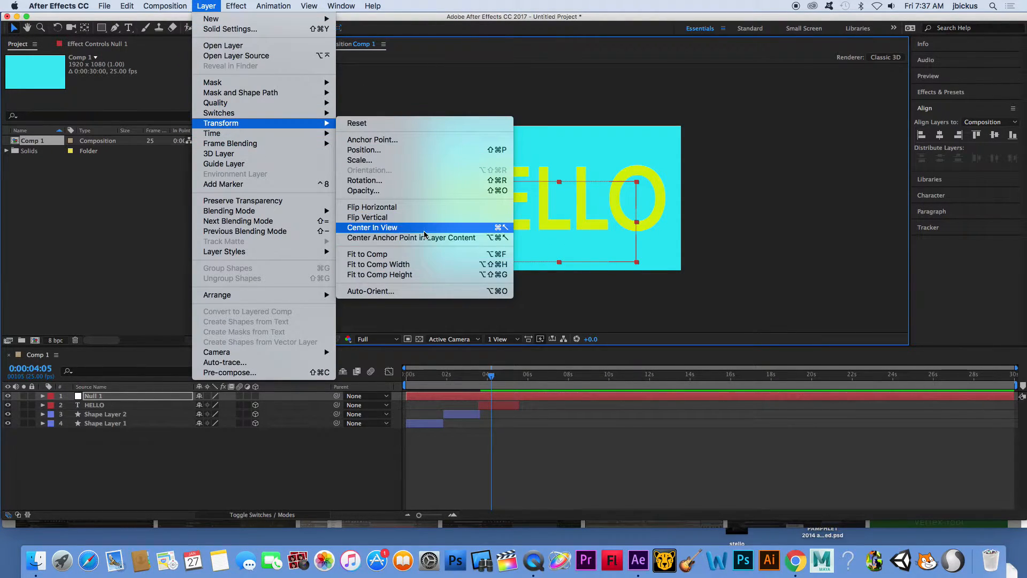
left_click(372, 227)
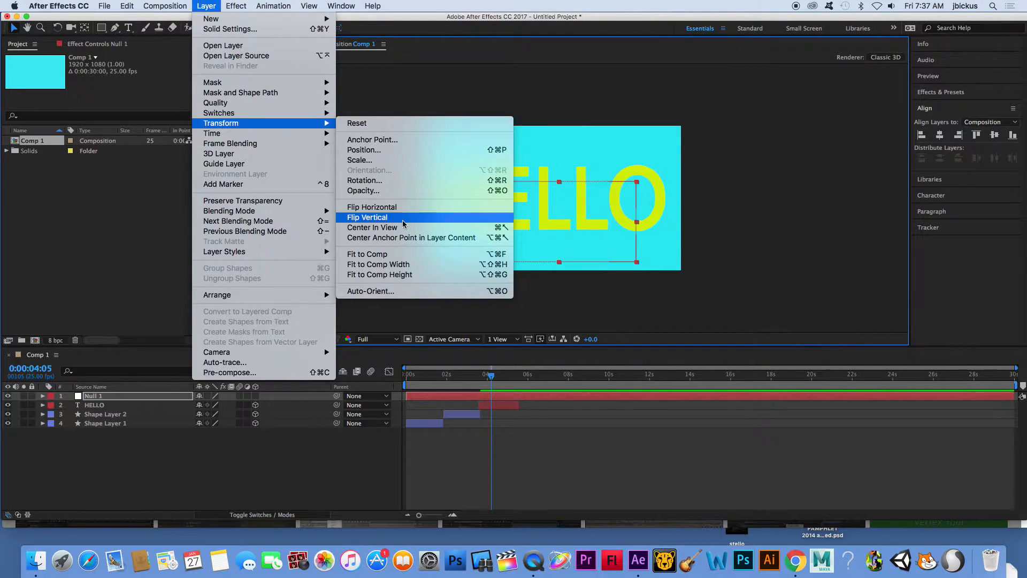
left_click(367, 216)
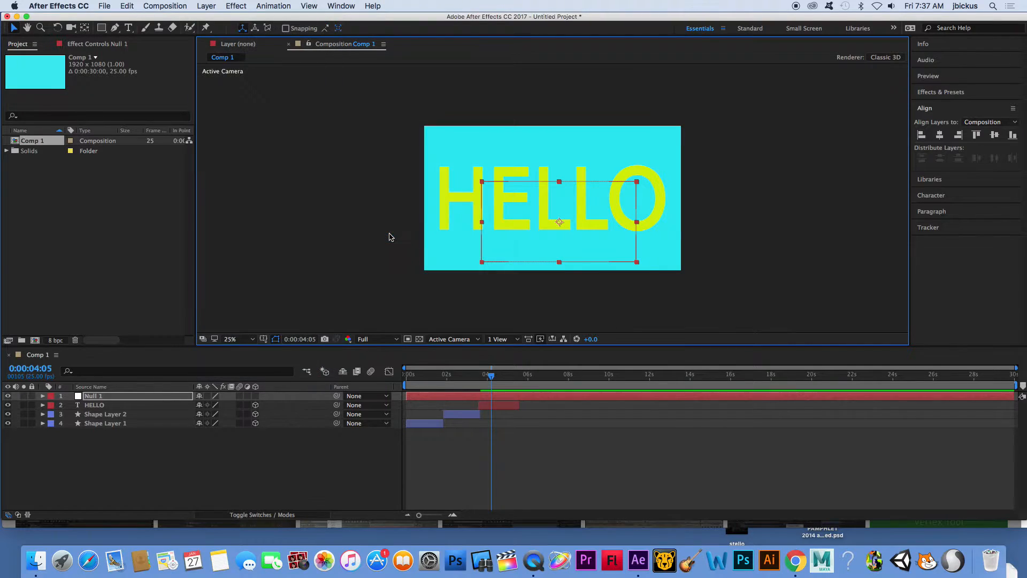
mouse_move(559, 184)
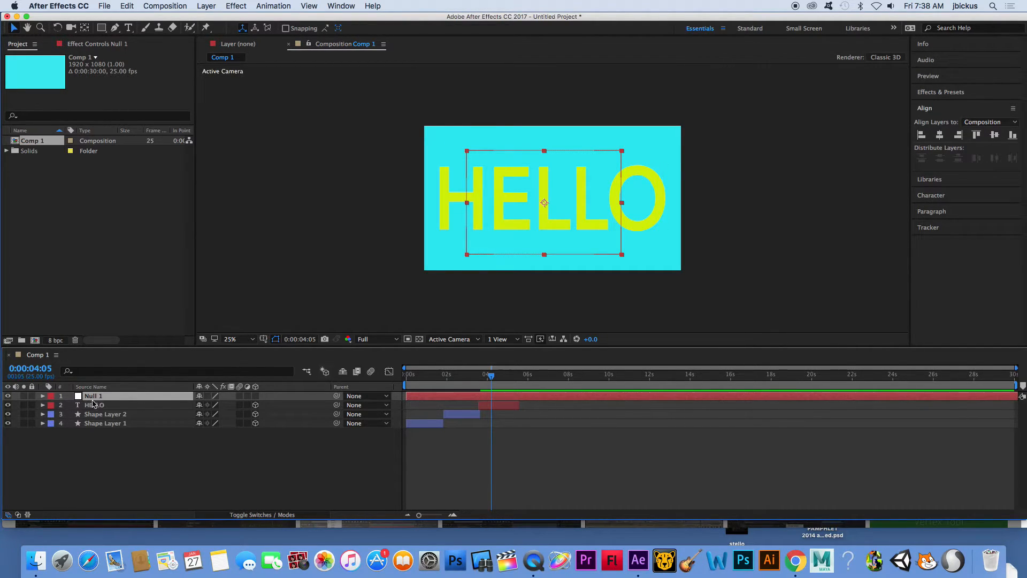
mouse_move(426, 380)
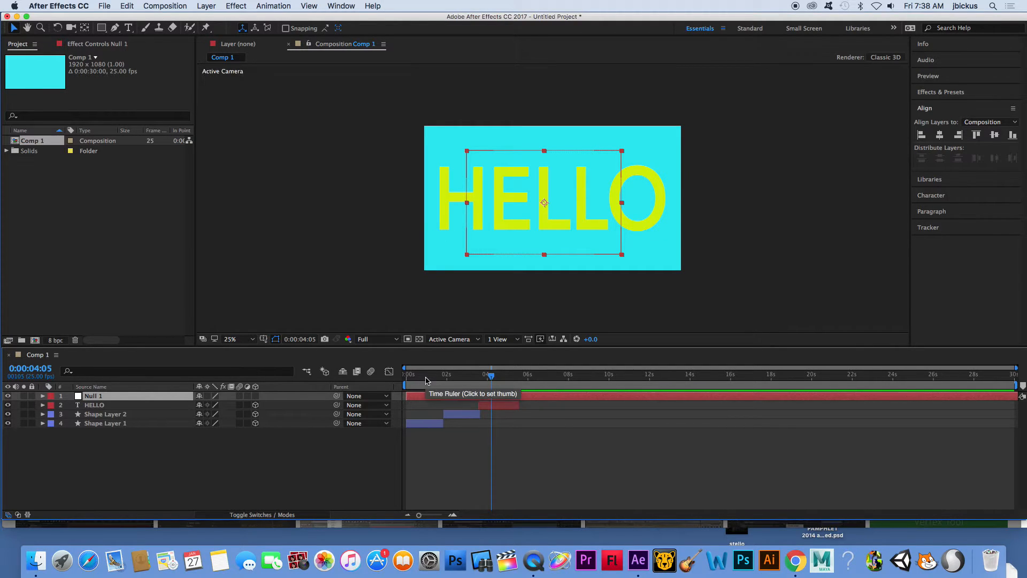
Step: Create Camera 1 as a two-node camera with the 50mm preset
left_click(205, 5)
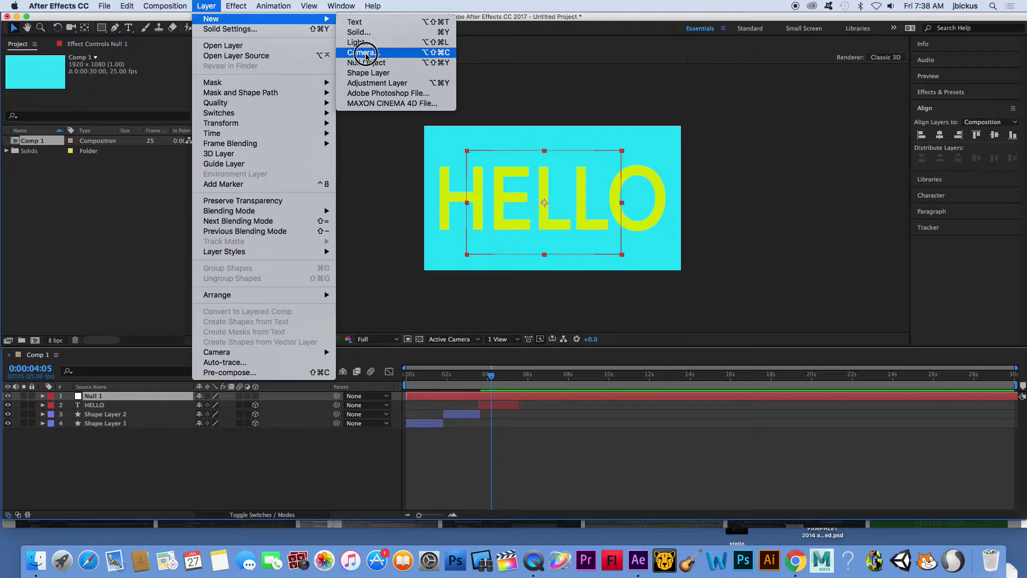
left_click(363, 52)
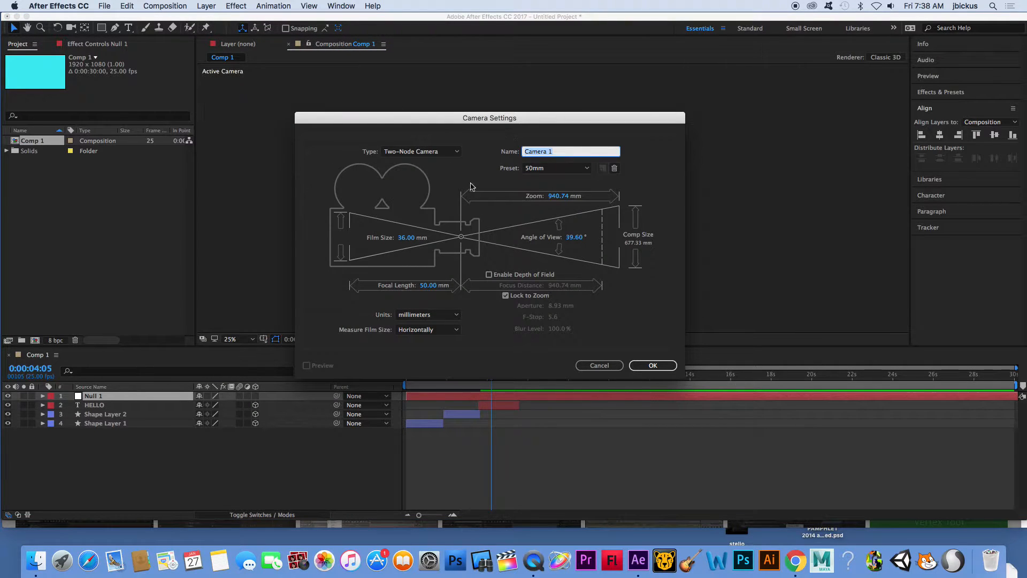
mouse_move(537, 312)
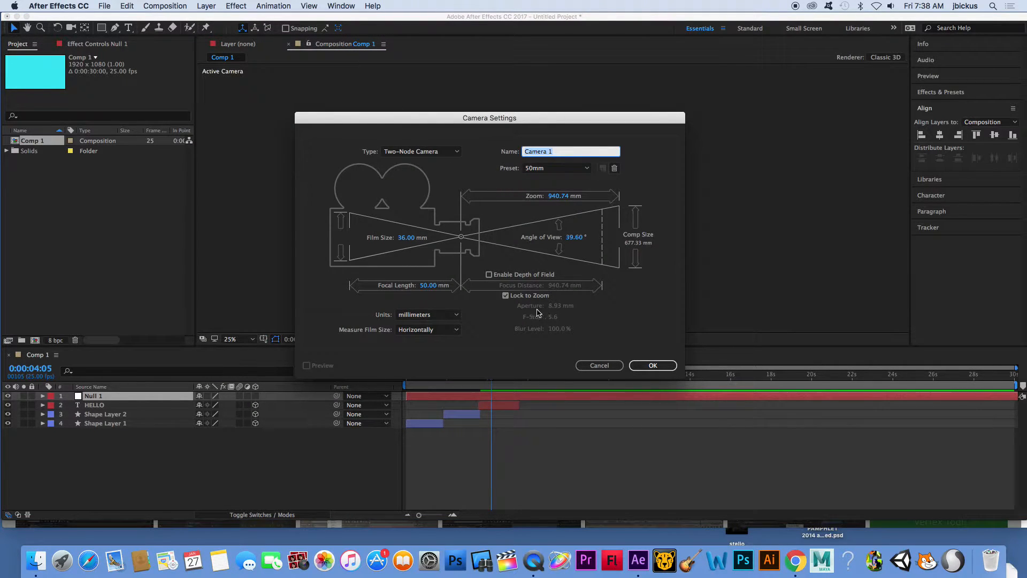
left_click(652, 365)
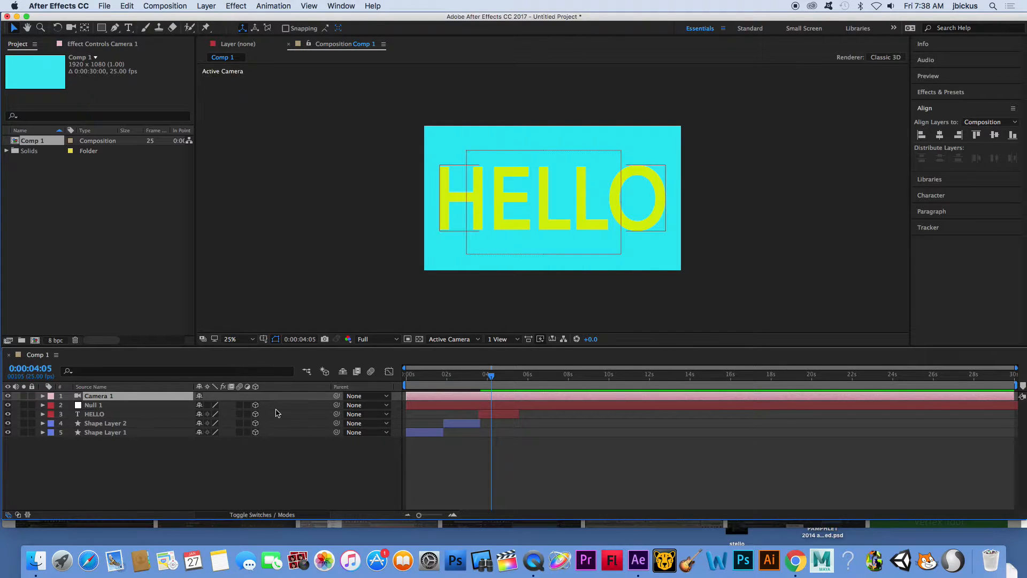
Step: Expand Camera 1's properties and parent it to Null 1
left_click(42, 396)
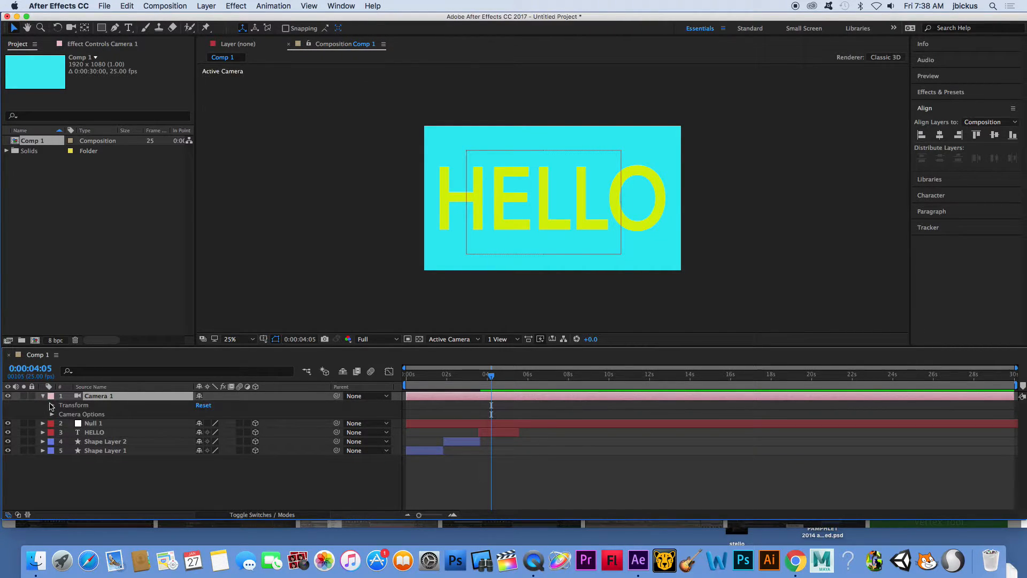
left_click(51, 404)
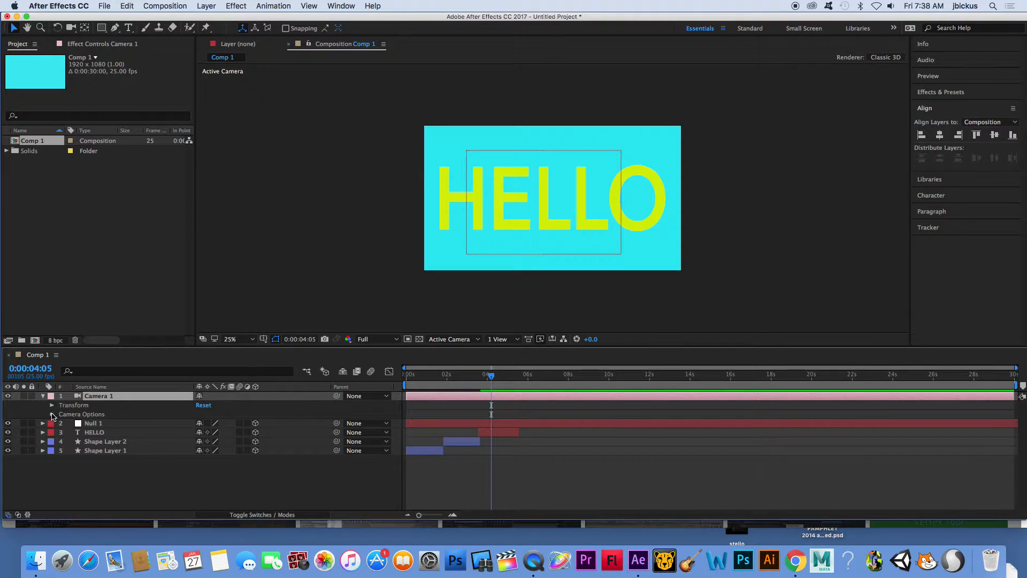
left_click(51, 405)
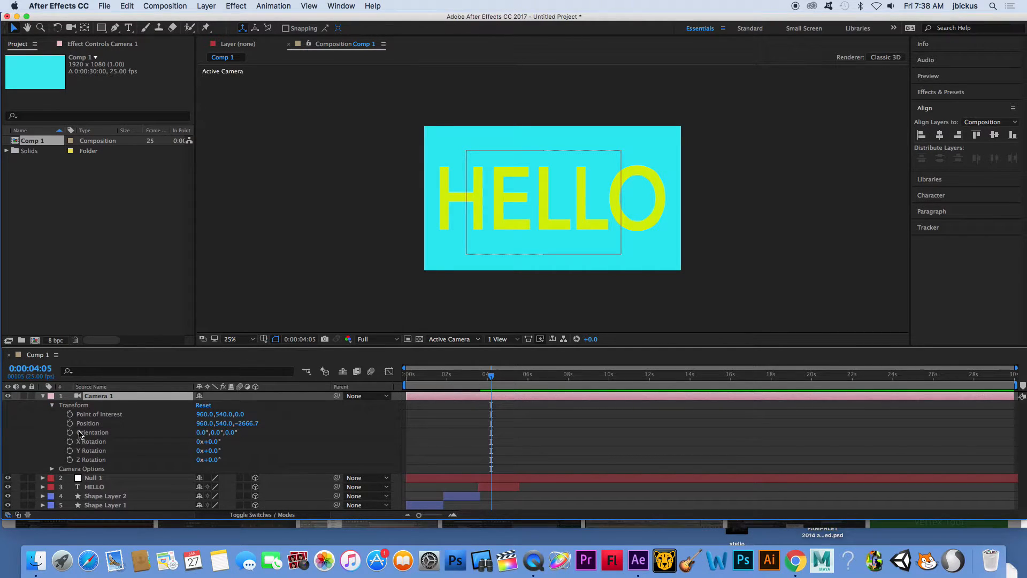
mouse_move(357, 437)
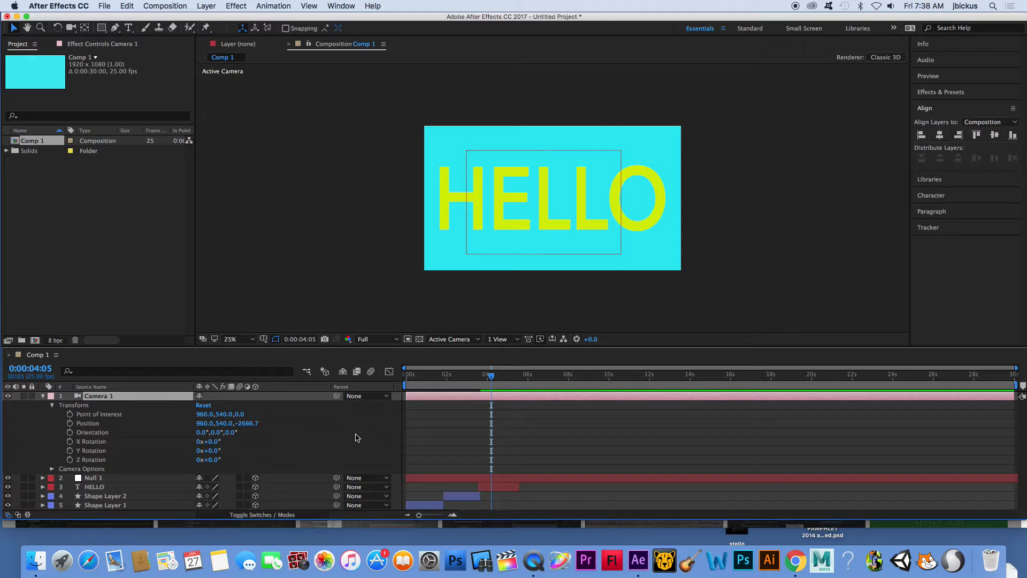
mouse_move(90, 461)
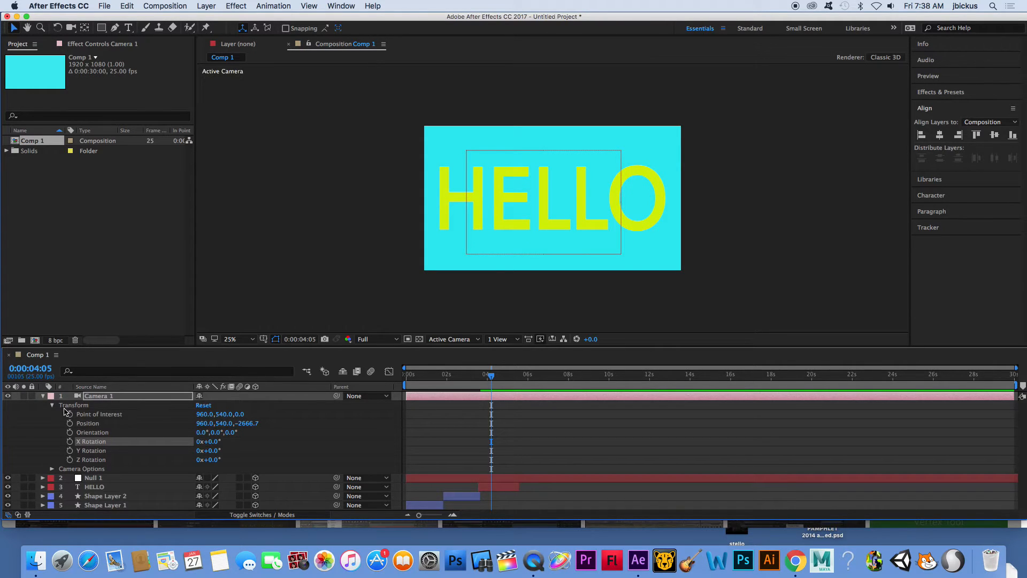
left_click(52, 405)
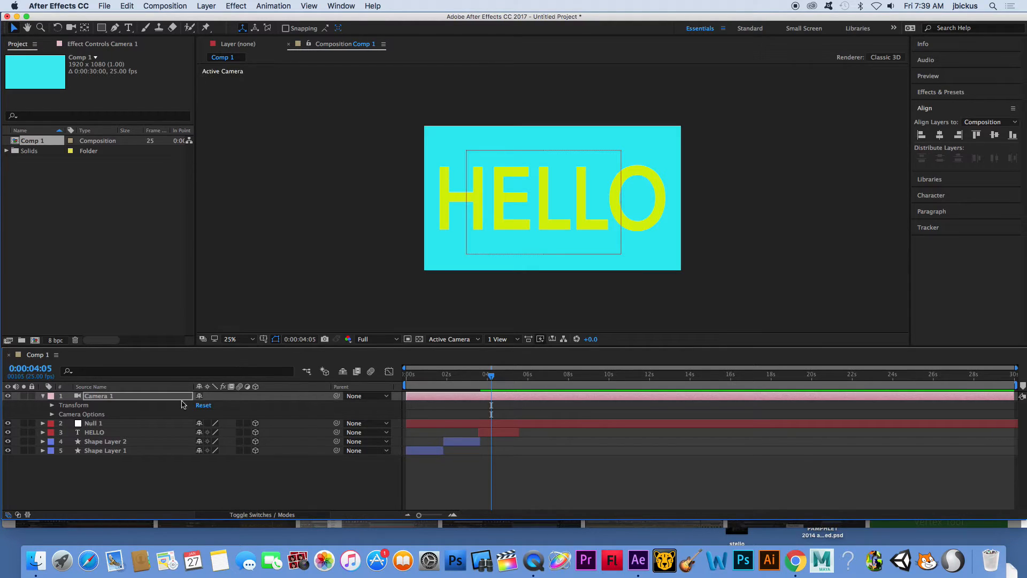
mouse_move(113, 405)
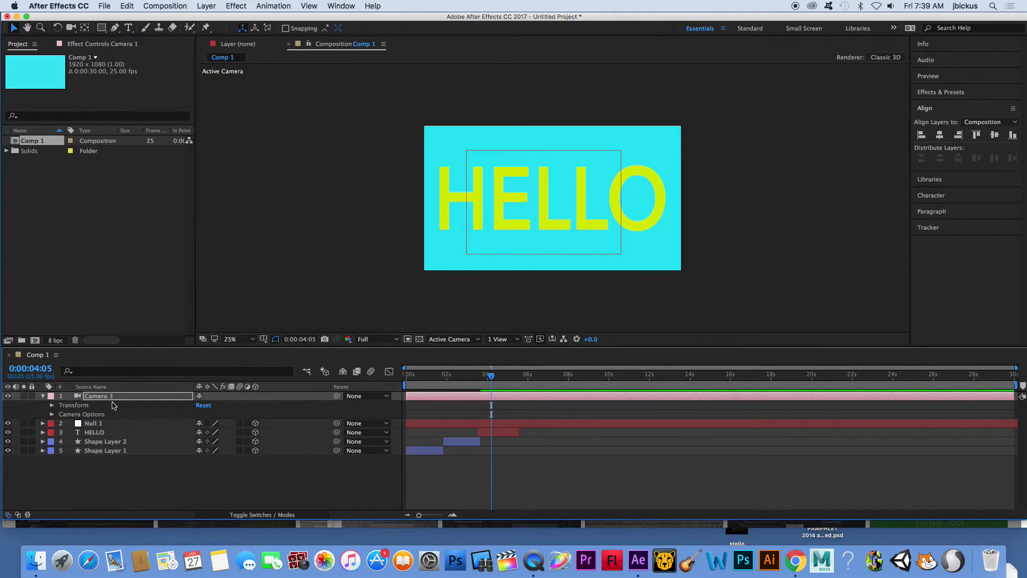
mouse_move(292, 414)
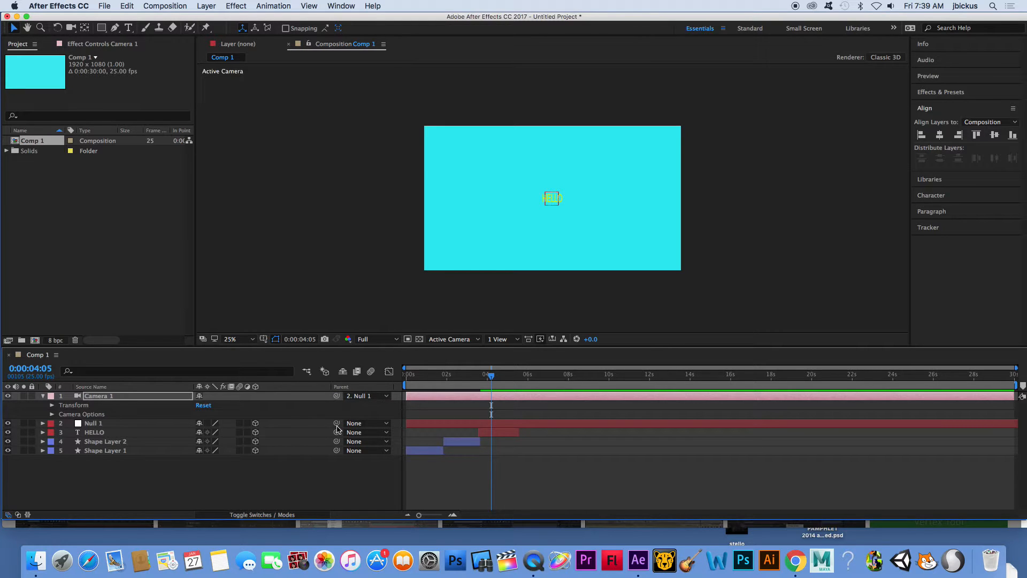
mouse_move(332, 423)
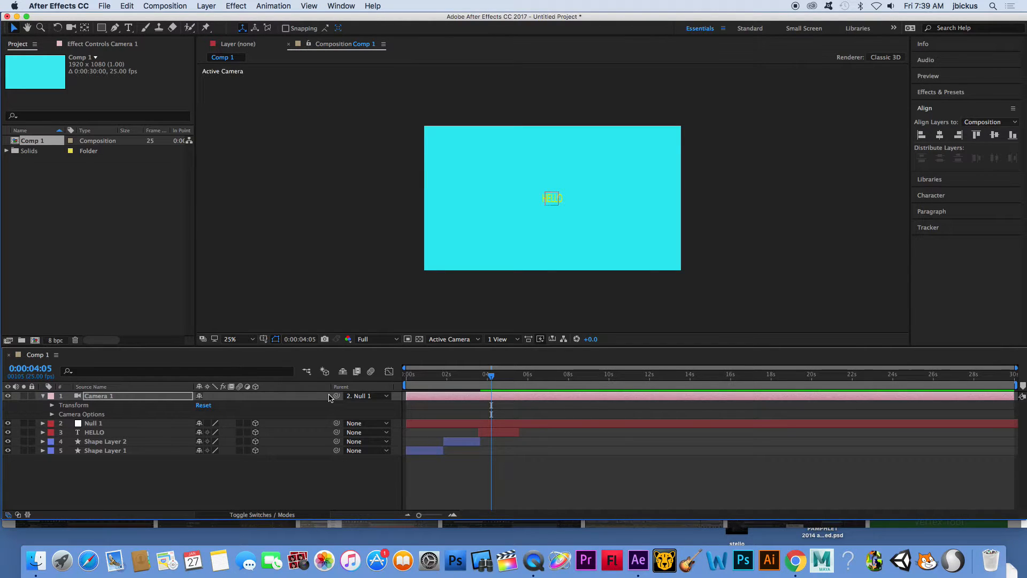
Step: Set the viewer's 3D view to Camera 1 and collapse the camera layer
left_click(452, 339)
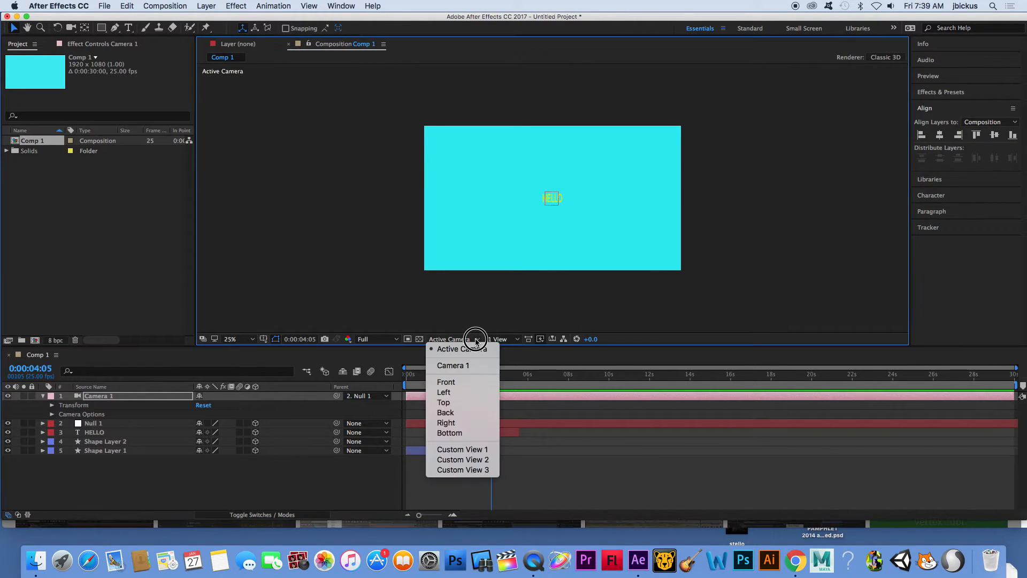
left_click(453, 365)
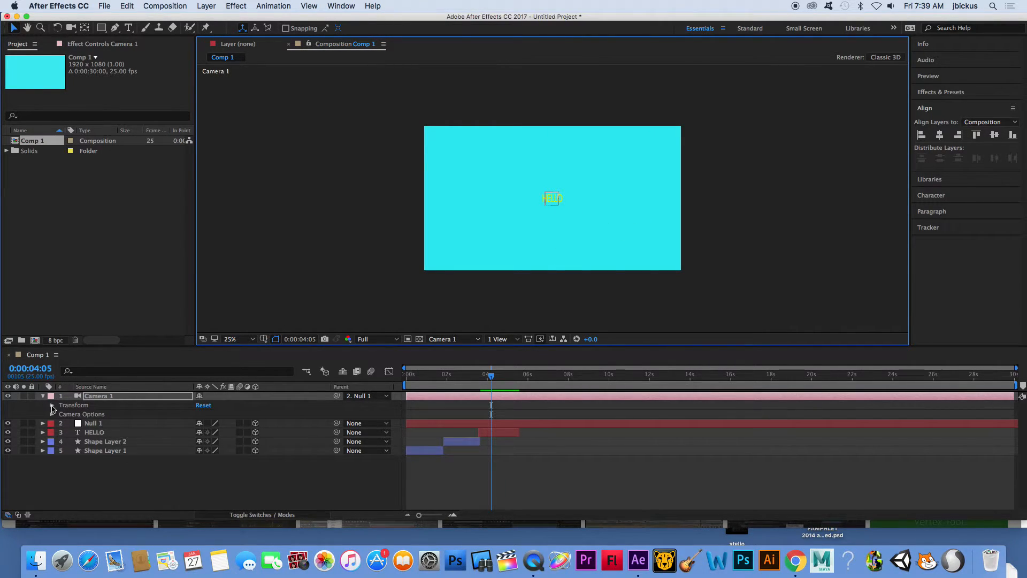
left_click(41, 396)
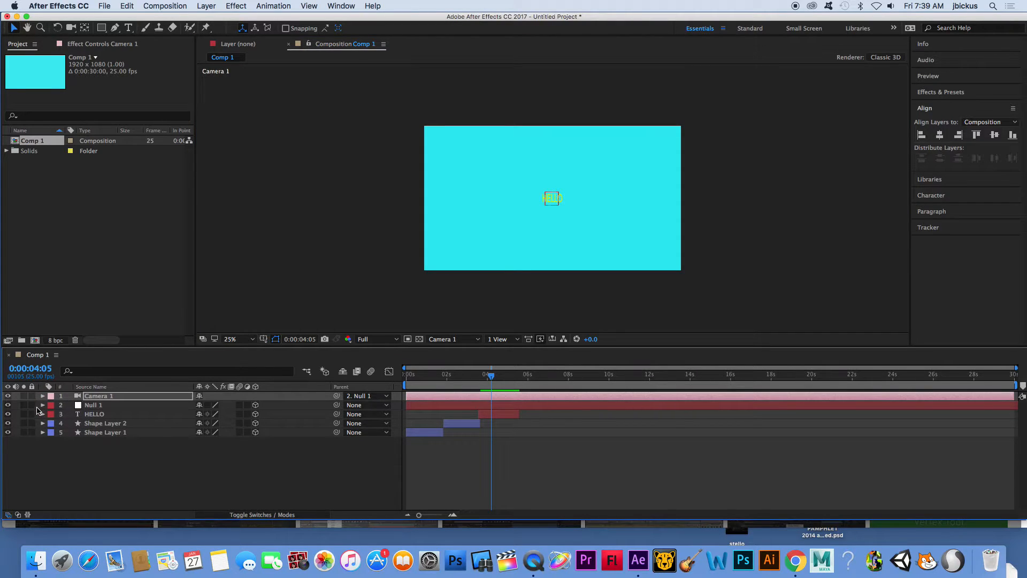
Step: Open Null 1's Transform group and reset it to about 99% scale at 928,540
left_click(42, 405)
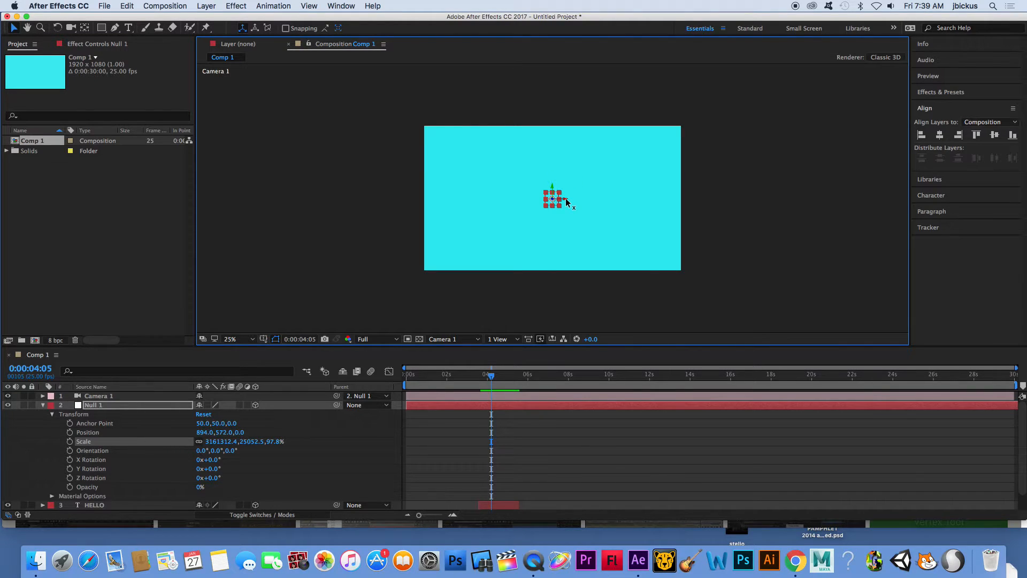
left_click(204, 414)
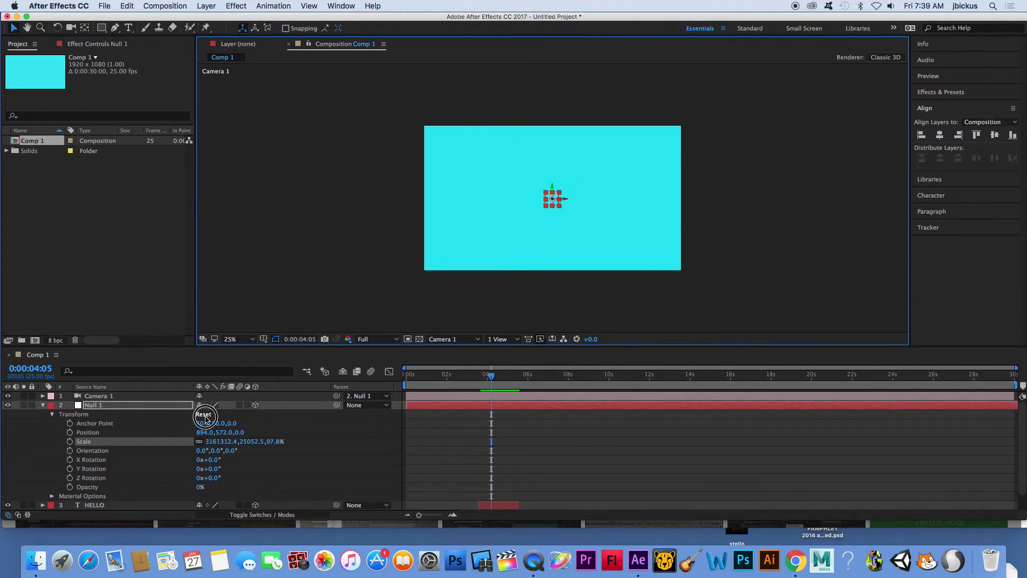
left_click(204, 414)
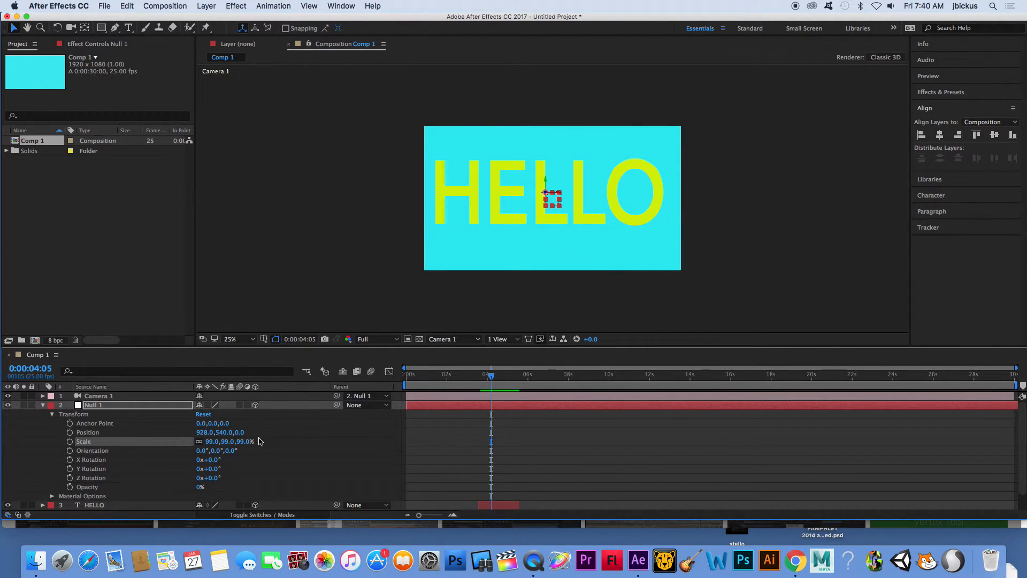
mouse_move(716, 187)
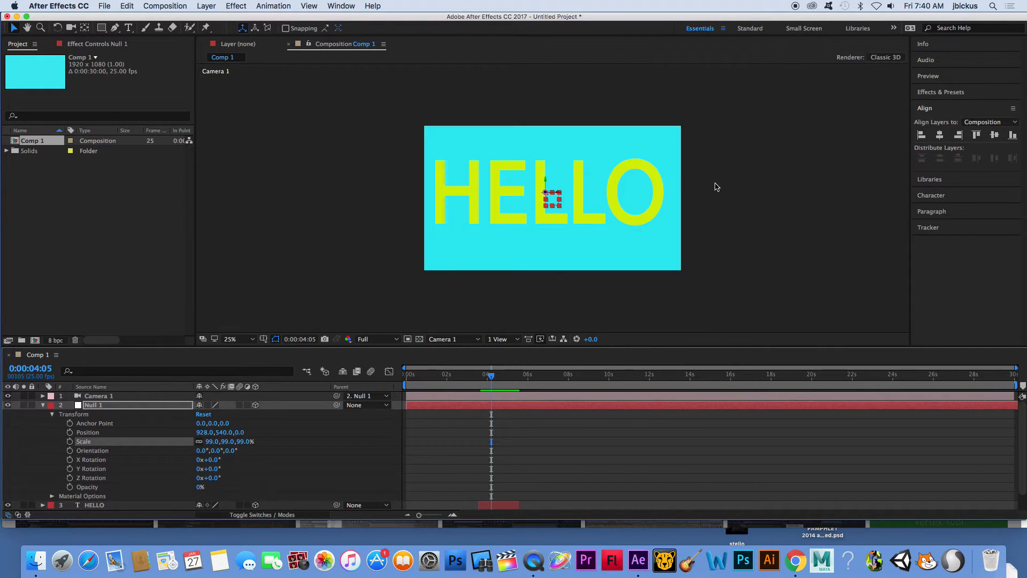
mouse_move(550, 200)
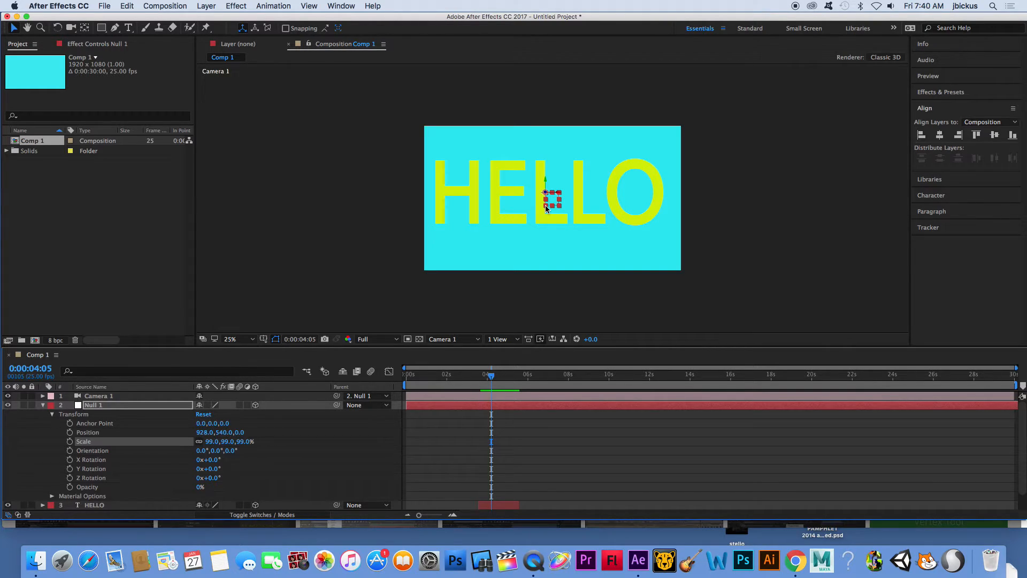
mouse_move(443, 358)
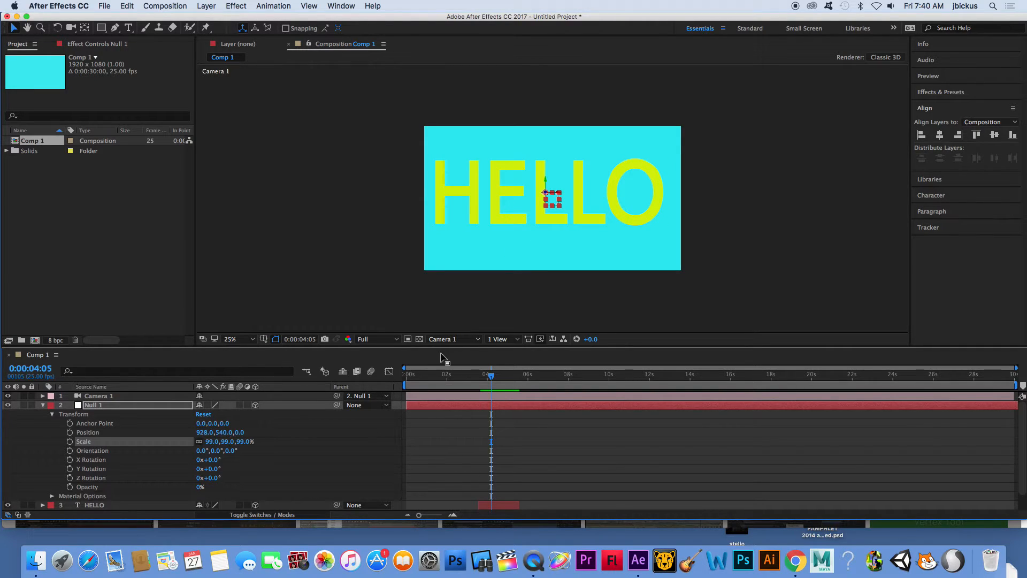
mouse_move(449, 443)
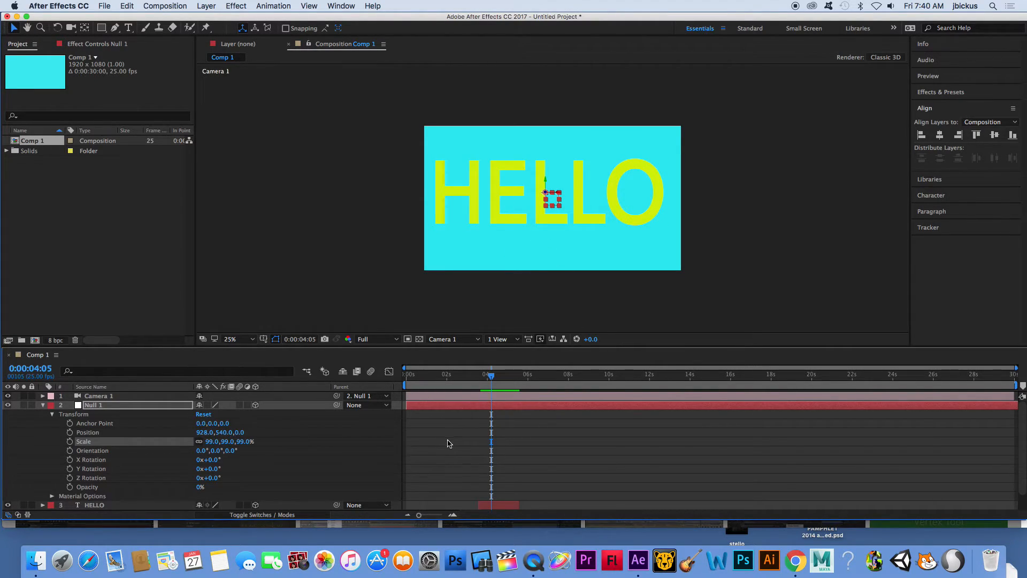
Step: Collapse Null 1's properties and reveal HELLO's Transform group instead
left_click(93, 487)
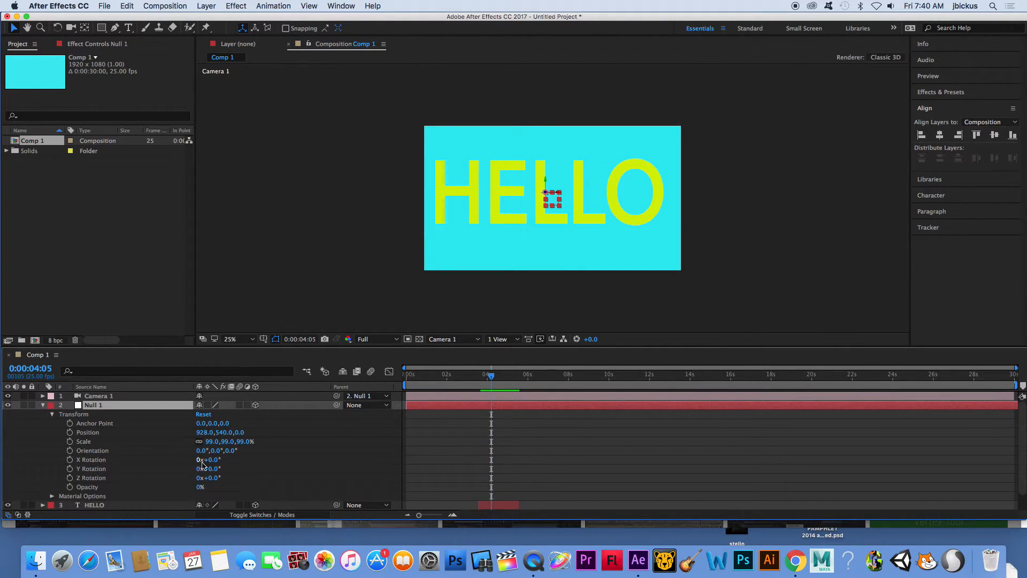
mouse_move(78, 463)
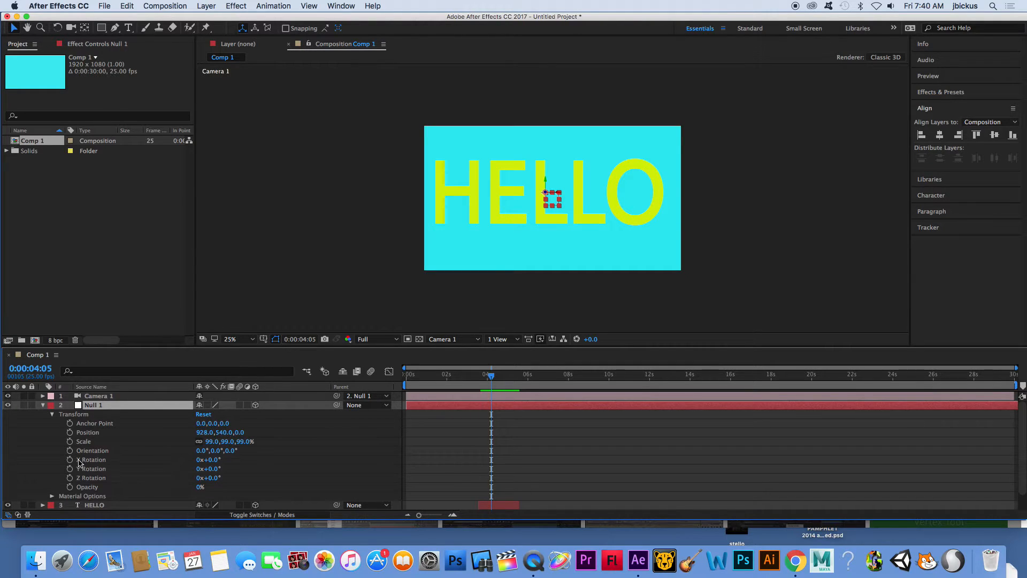
left_click(98, 459)
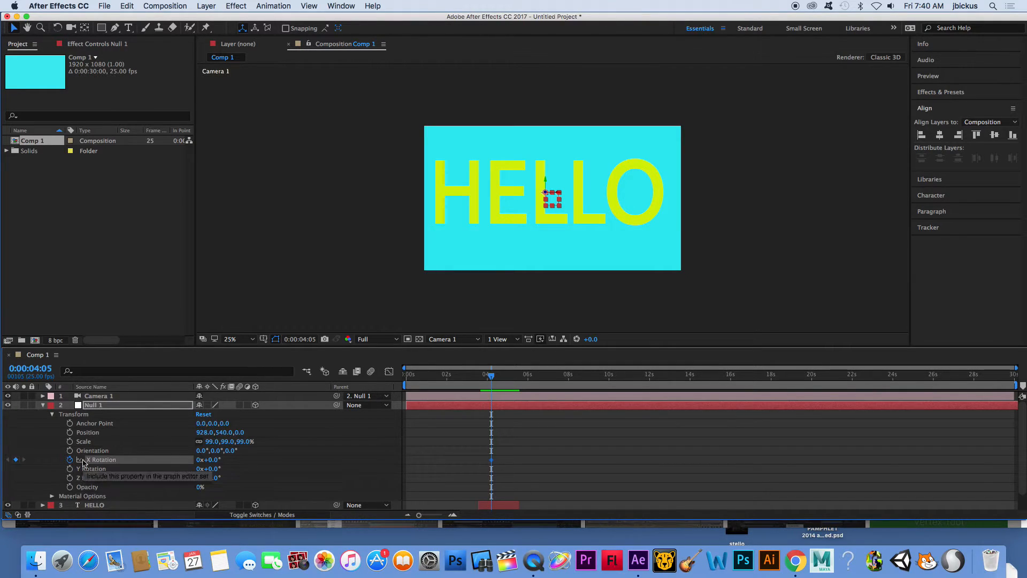
mouse_move(456, 446)
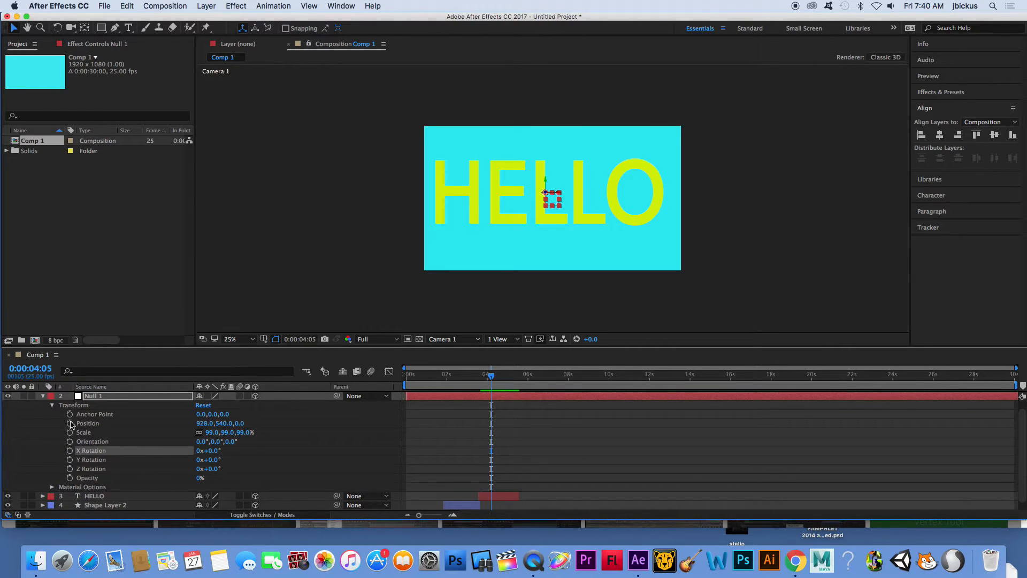
left_click(42, 396)
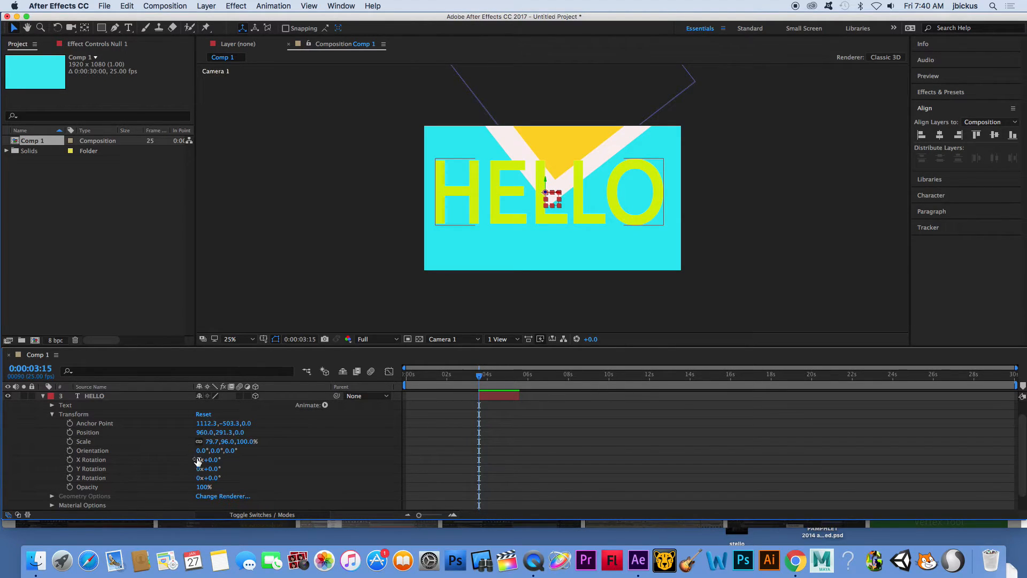
Step: Keyframe HELLO's X Rotation and Position for the swing and drop, then select the last keyframe
left_click(102, 459)
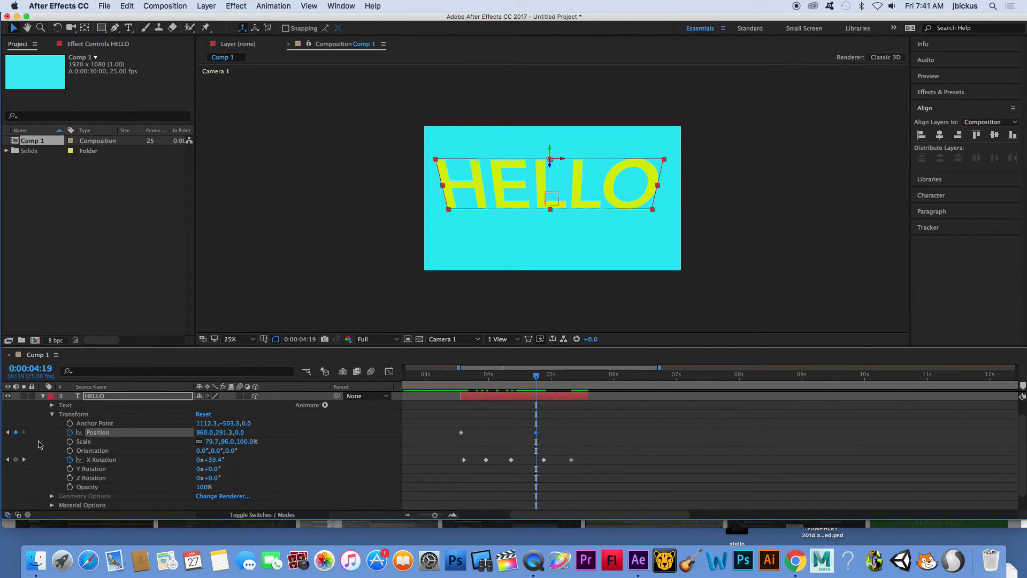
mouse_move(13, 440)
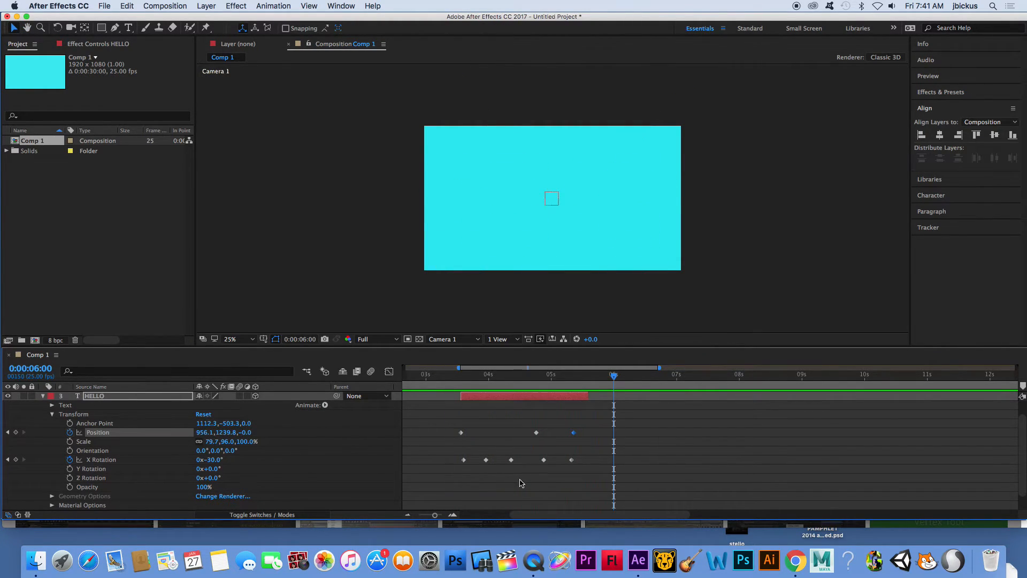
left_click(483, 458)
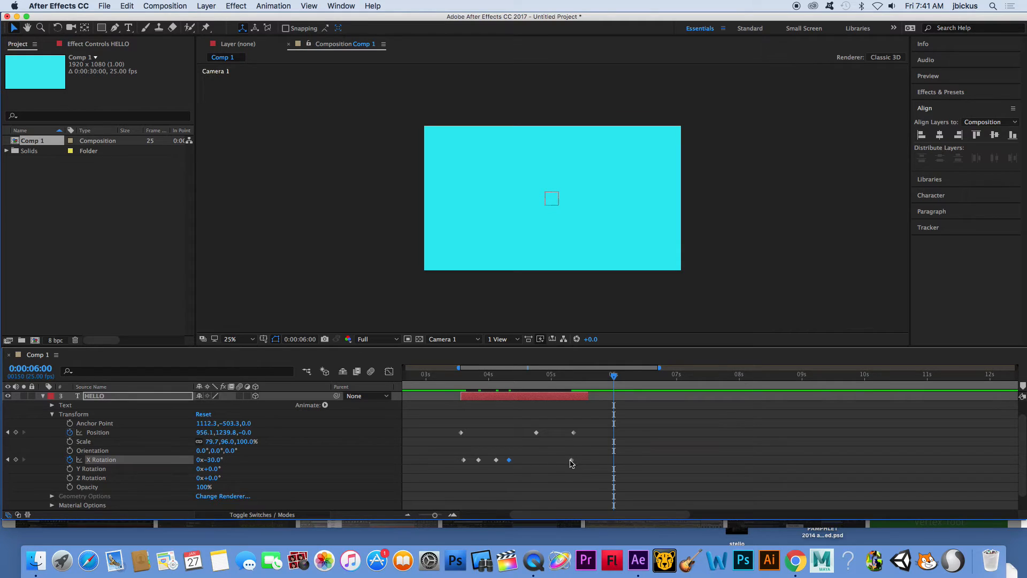
left_click(507, 435)
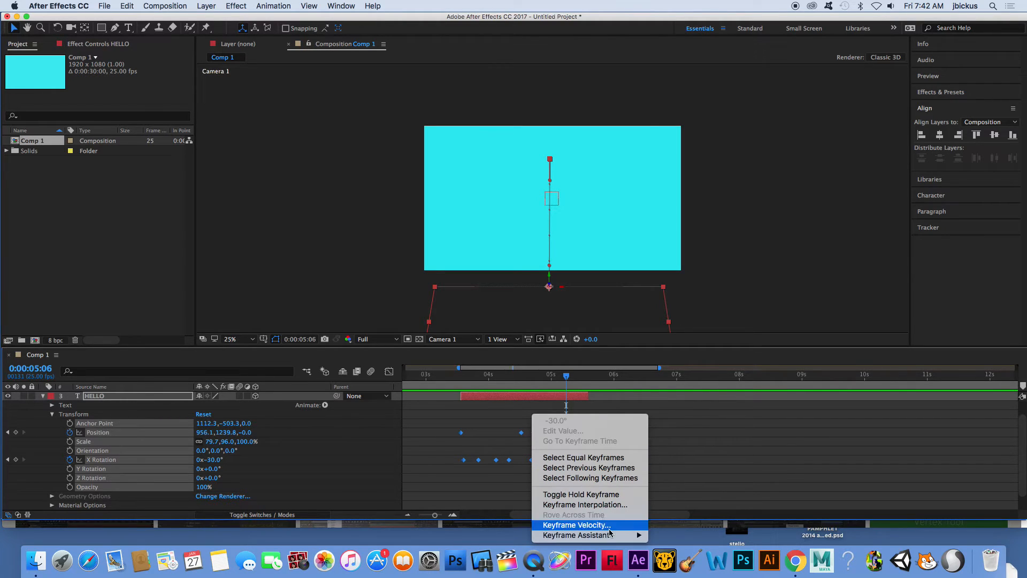
Step: Apply Easy Ease to HELLO's swing and drop keyframes via the keyframe speed settings
left_click(575, 525)
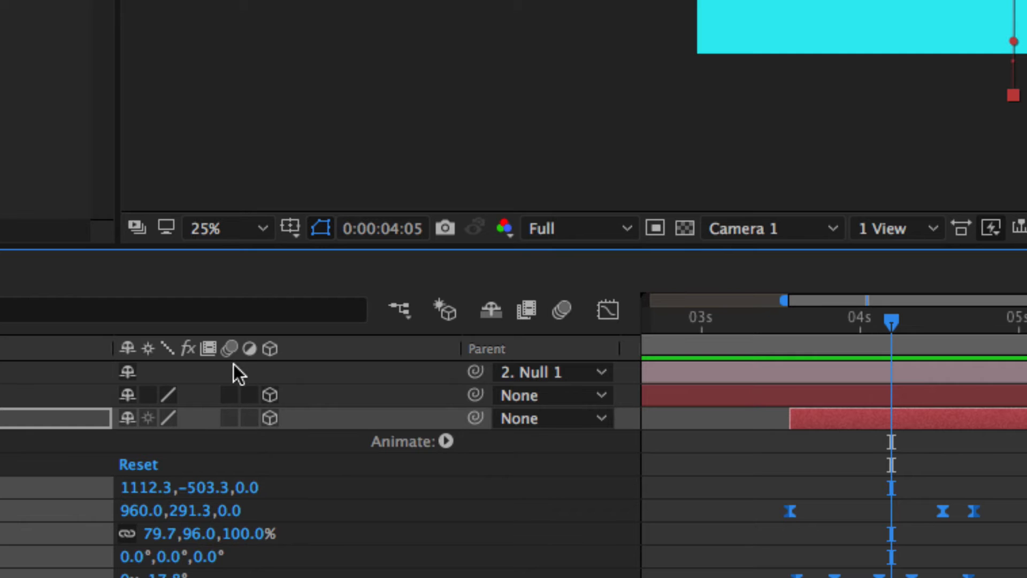
mouse_move(234, 426)
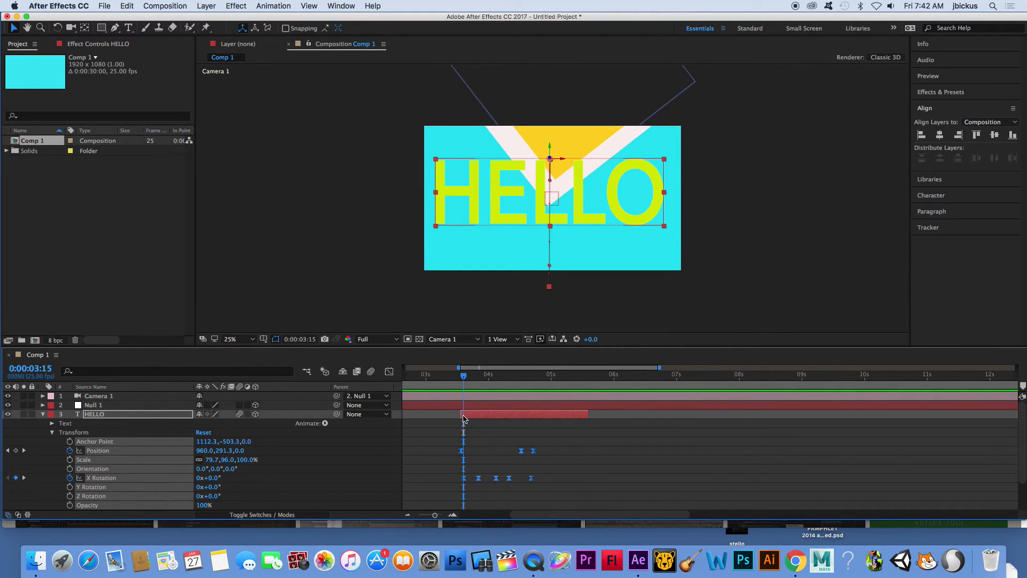
Step: Expand Null 1's transform properties for the rotation, position and scale keyframes
left_click(41, 405)
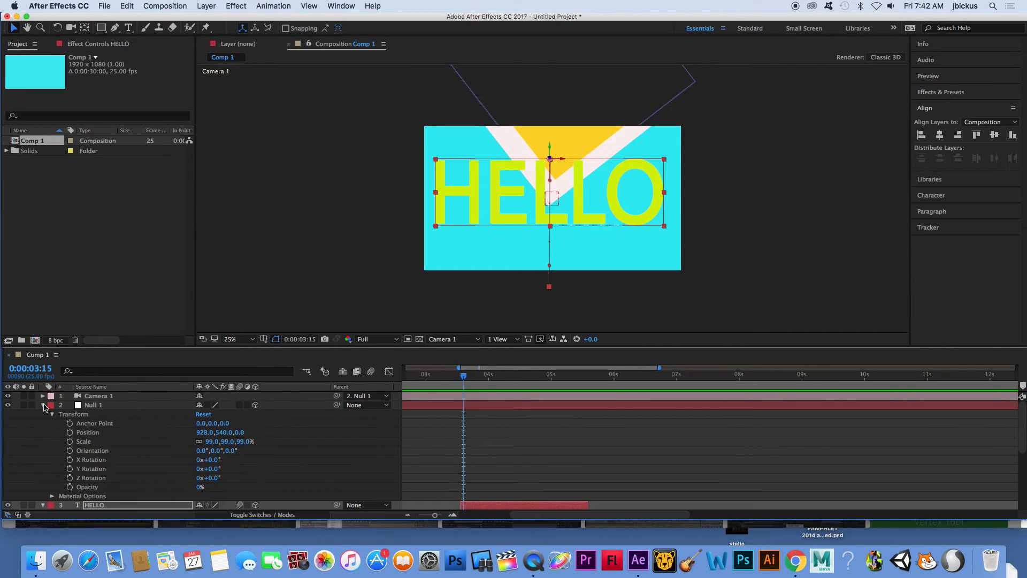
mouse_move(70, 457)
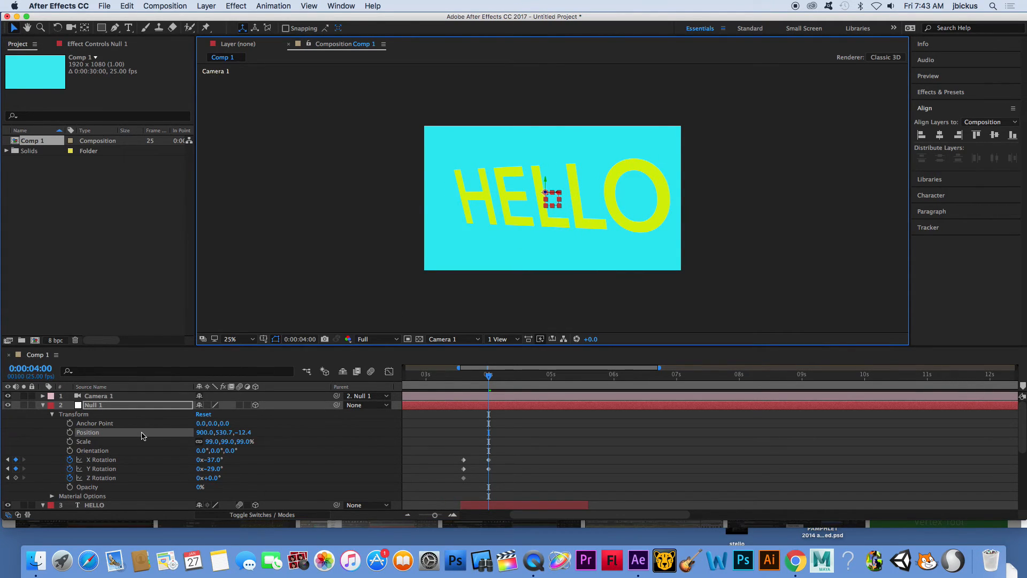
mouse_move(70, 442)
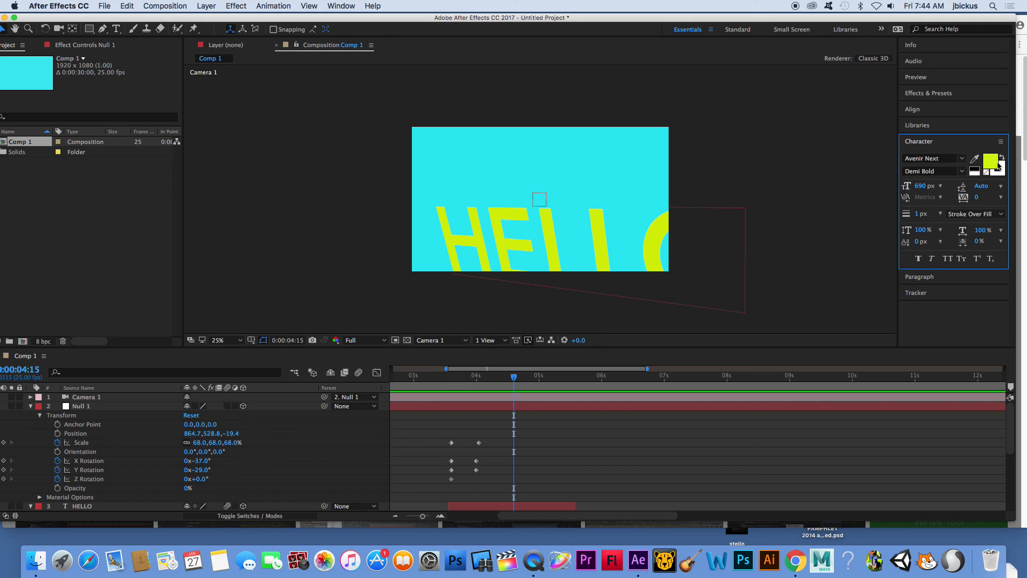
Step: Select the HELLO layer and set its fill colour to pink
left_click(992, 162)
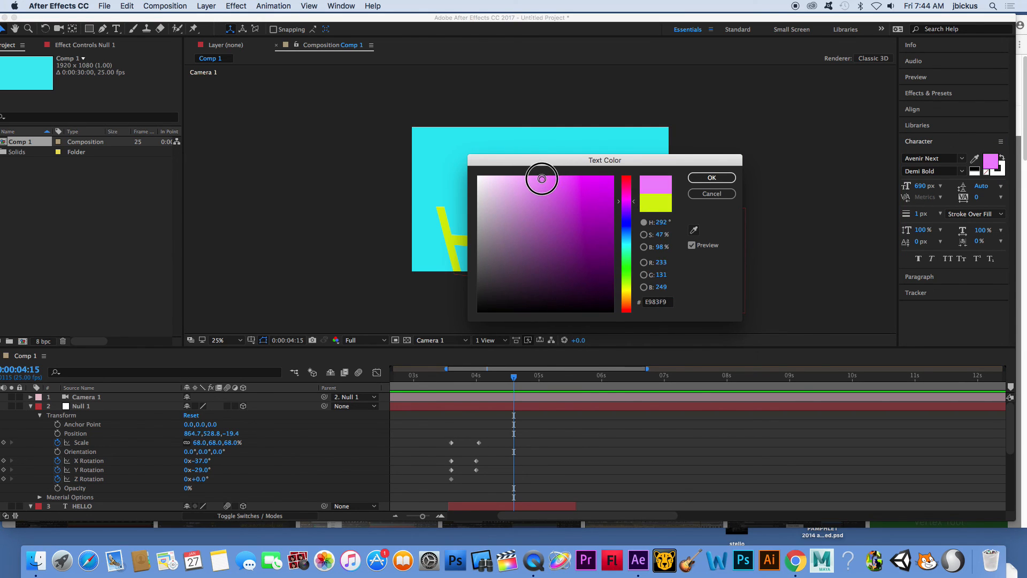
left_click(711, 178)
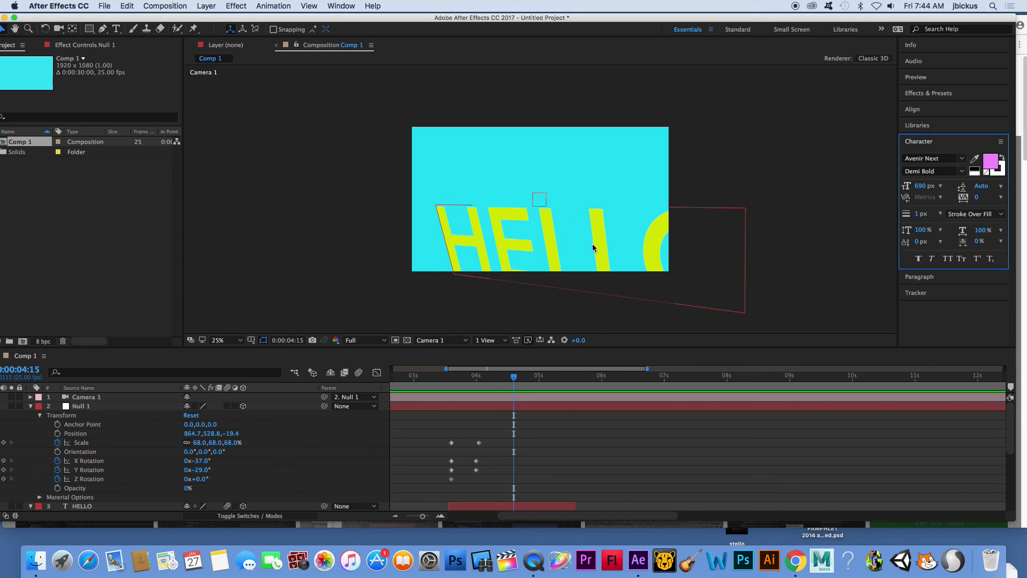
left_click(81, 505)
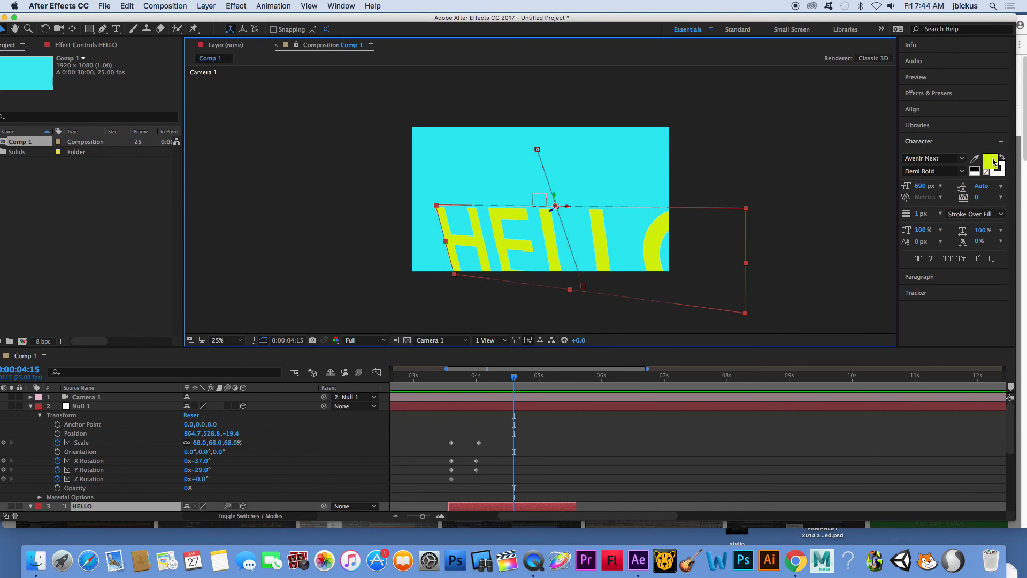
left_click(990, 161)
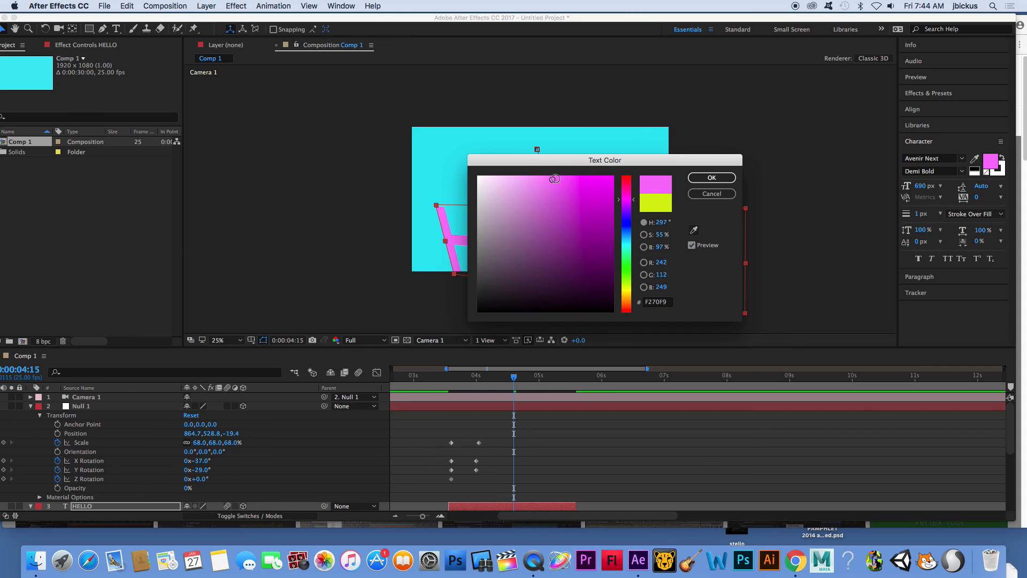
left_click(711, 178)
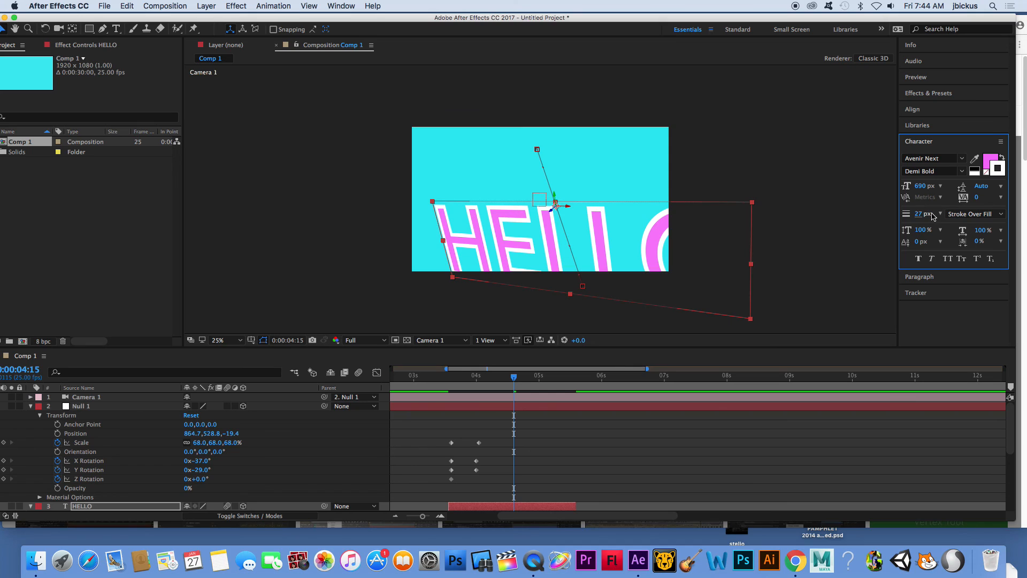
mouse_move(584, 316)
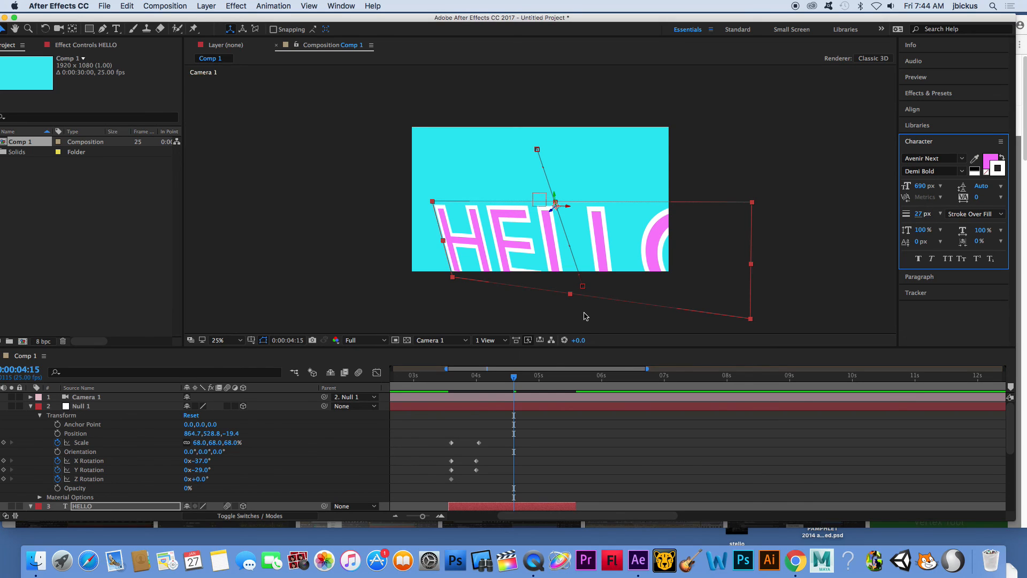
mouse_move(554, 560)
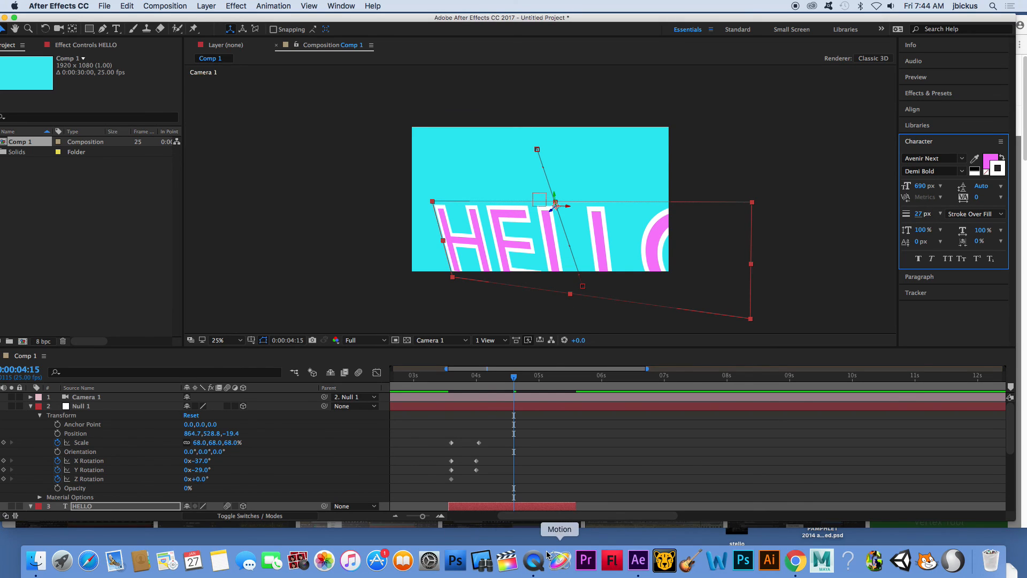